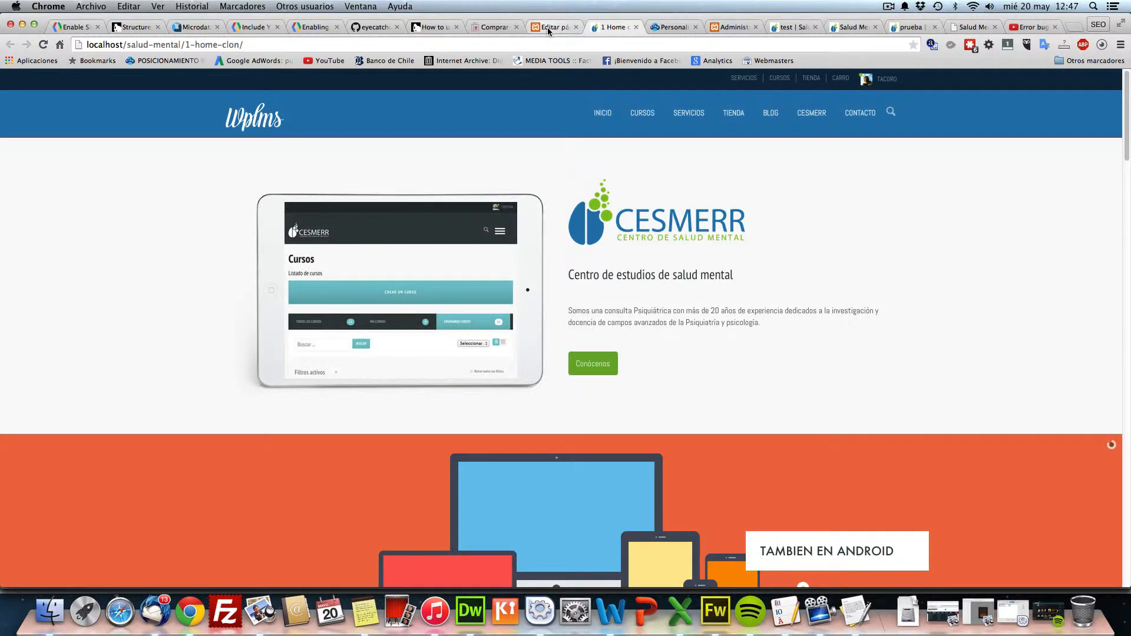
Step: Switch to the 'Editar página' tab and review the Visual Composer backend layout of 1 Home clon
click(551, 27)
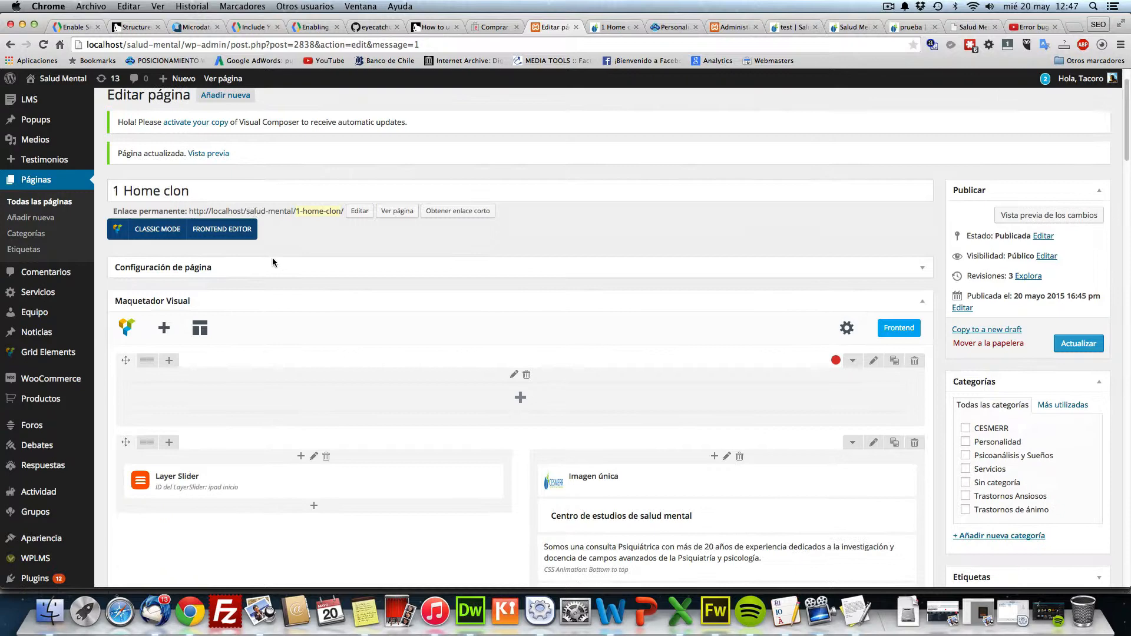
mouse_move(302, 249)
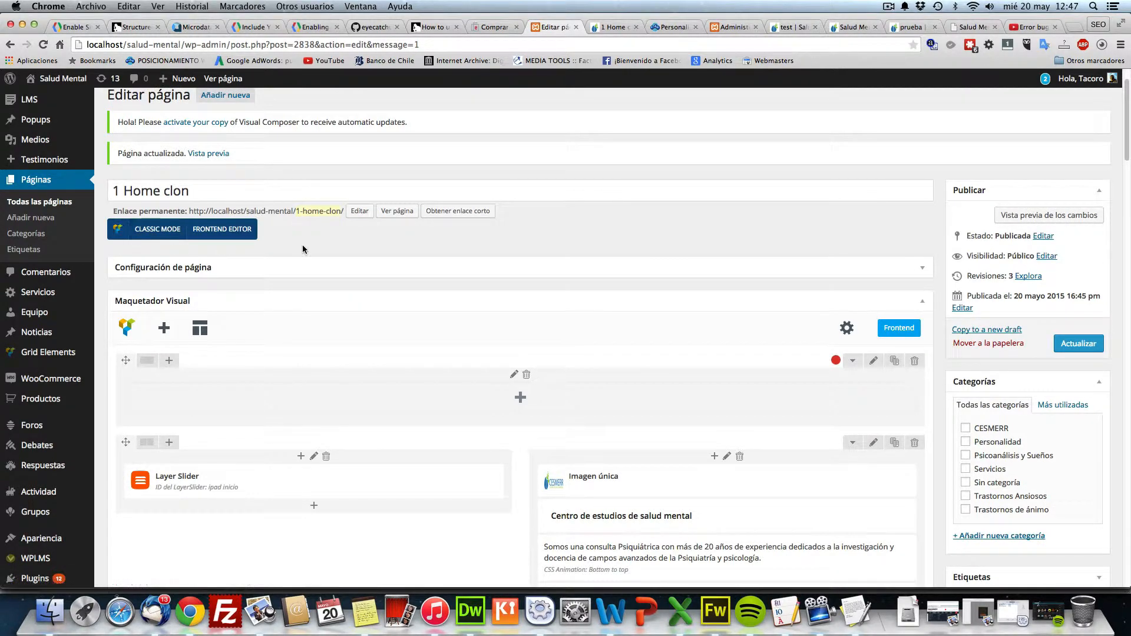
scroll(down, 3)
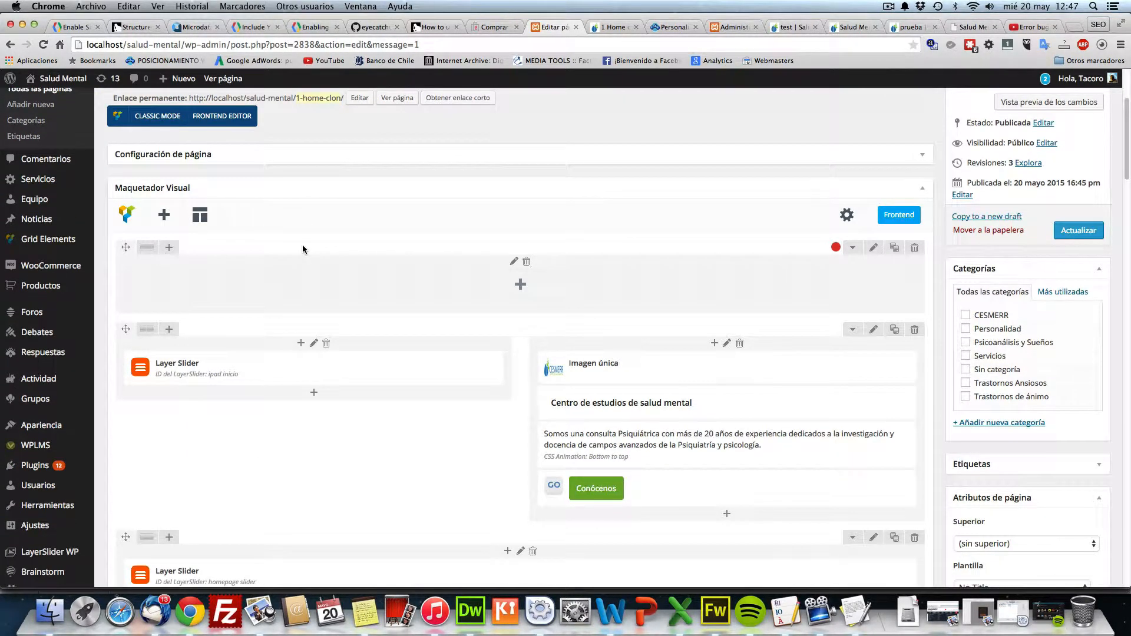
scroll(down, 3)
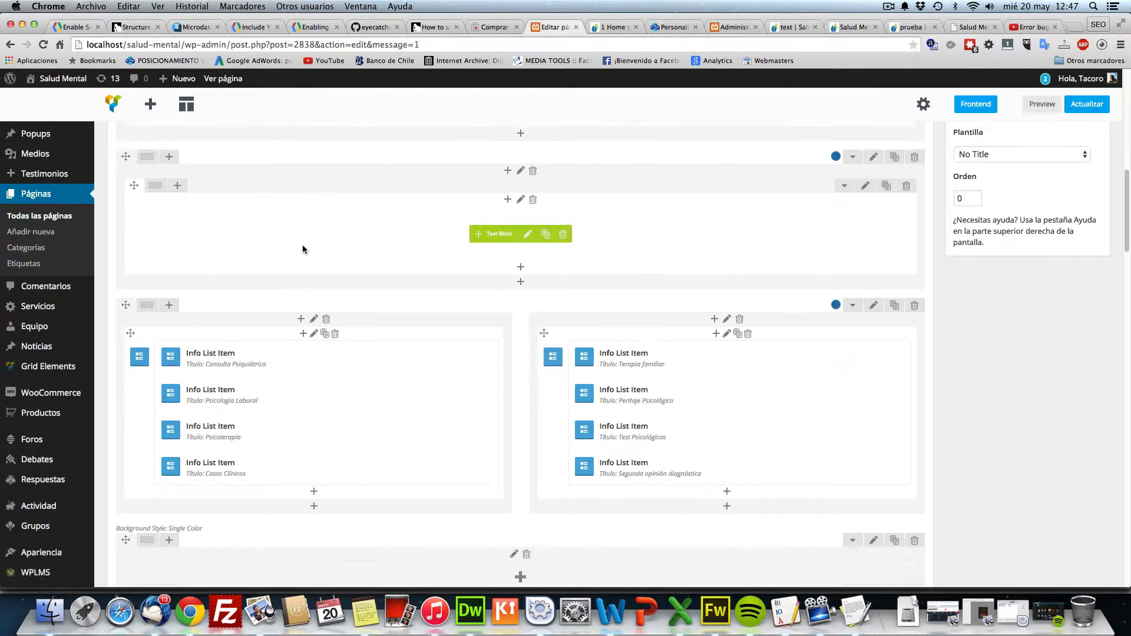
scroll(down, 3)
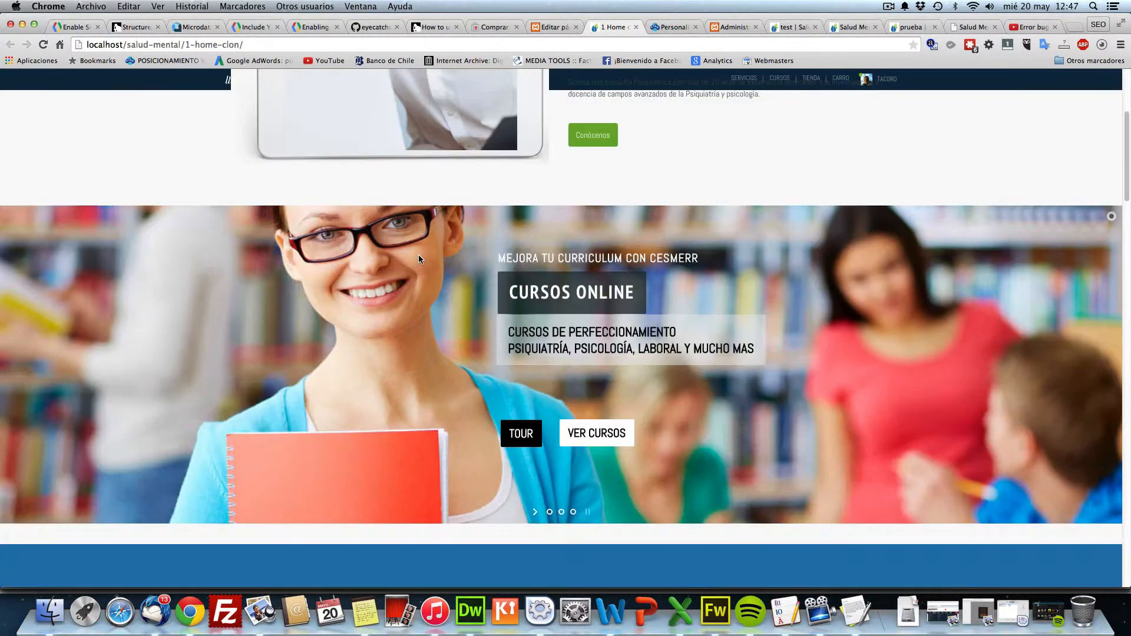
scroll(down, 3)
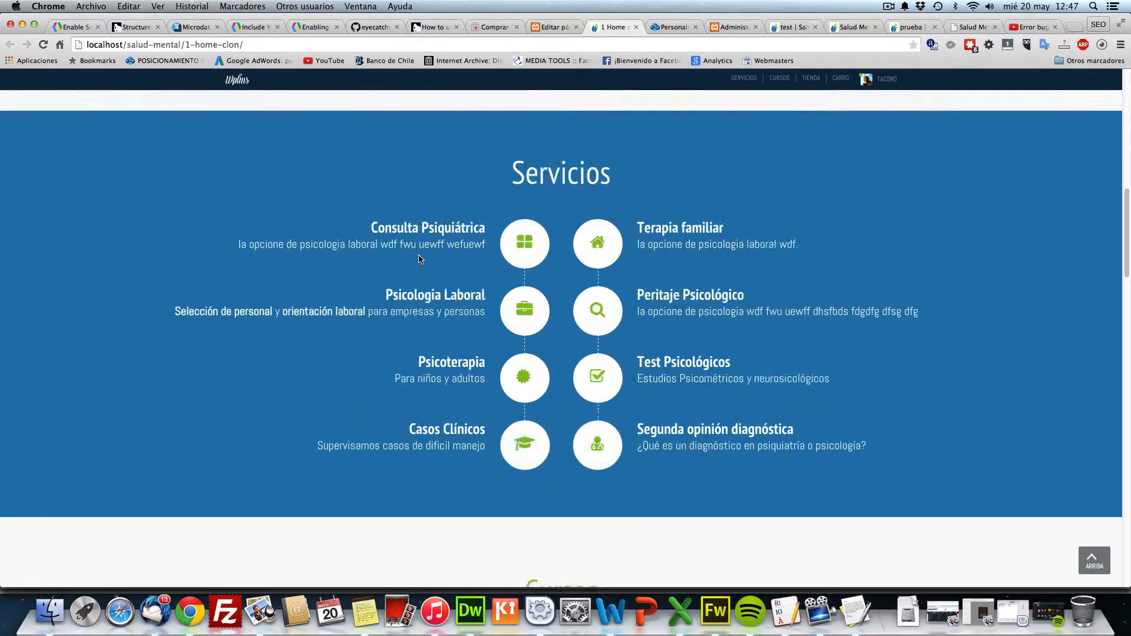
scroll(down, 3)
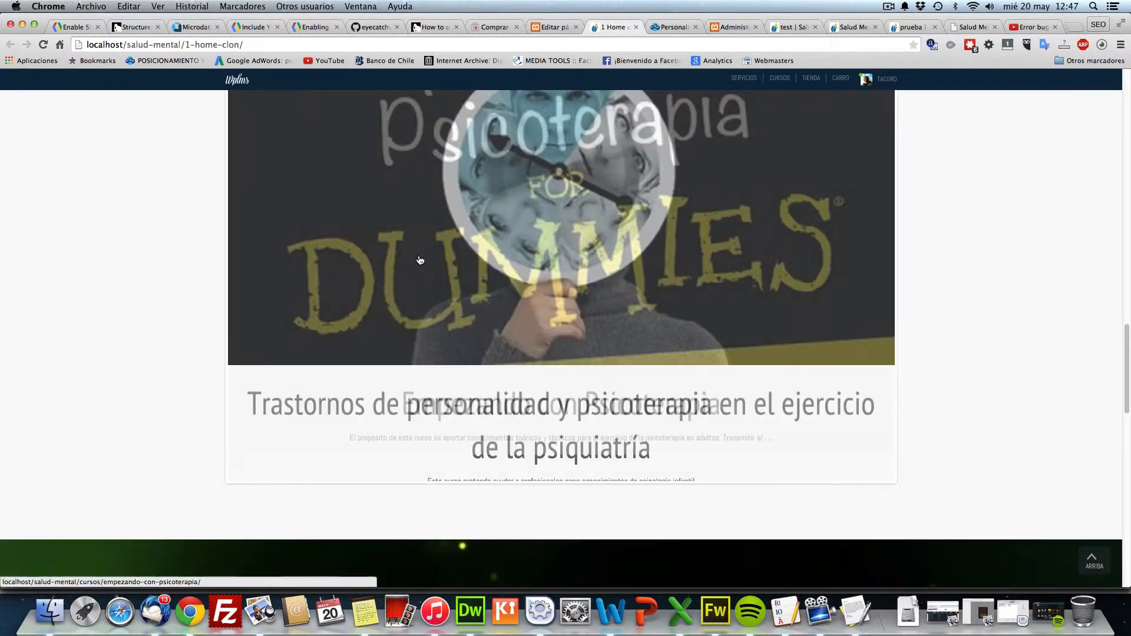
scroll(down, 3)
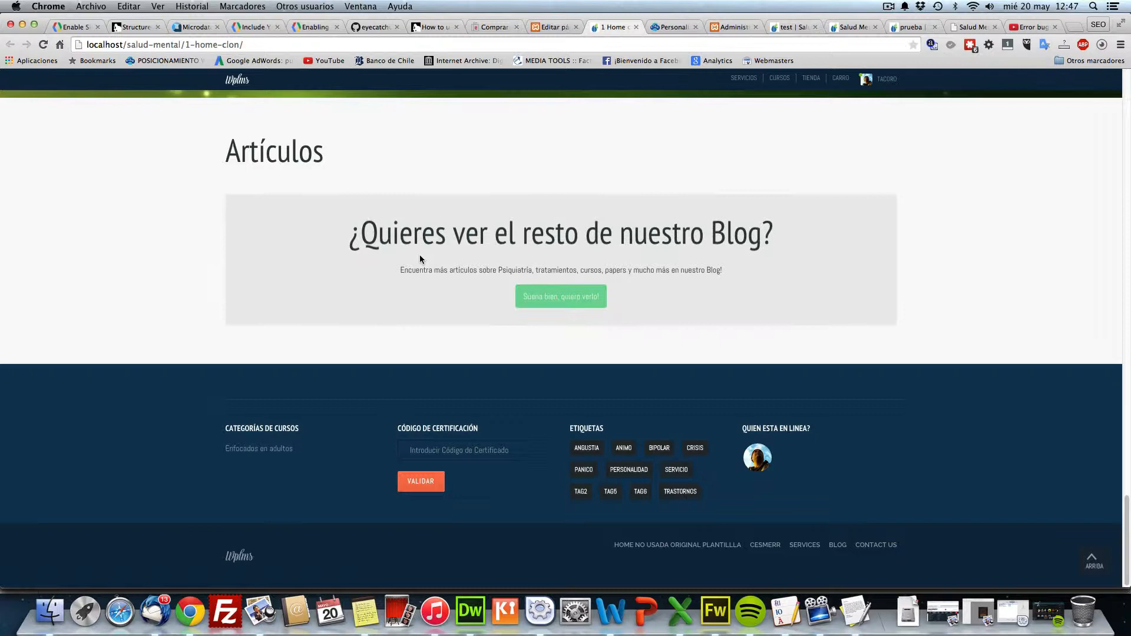
scroll(up, 3)
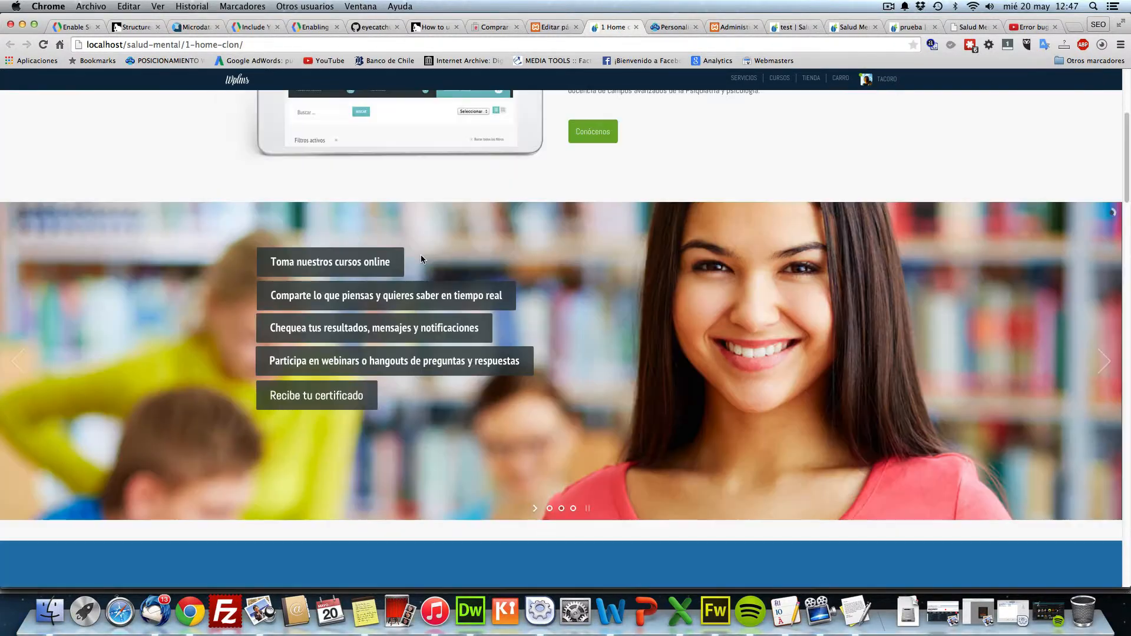
scroll(up, 3)
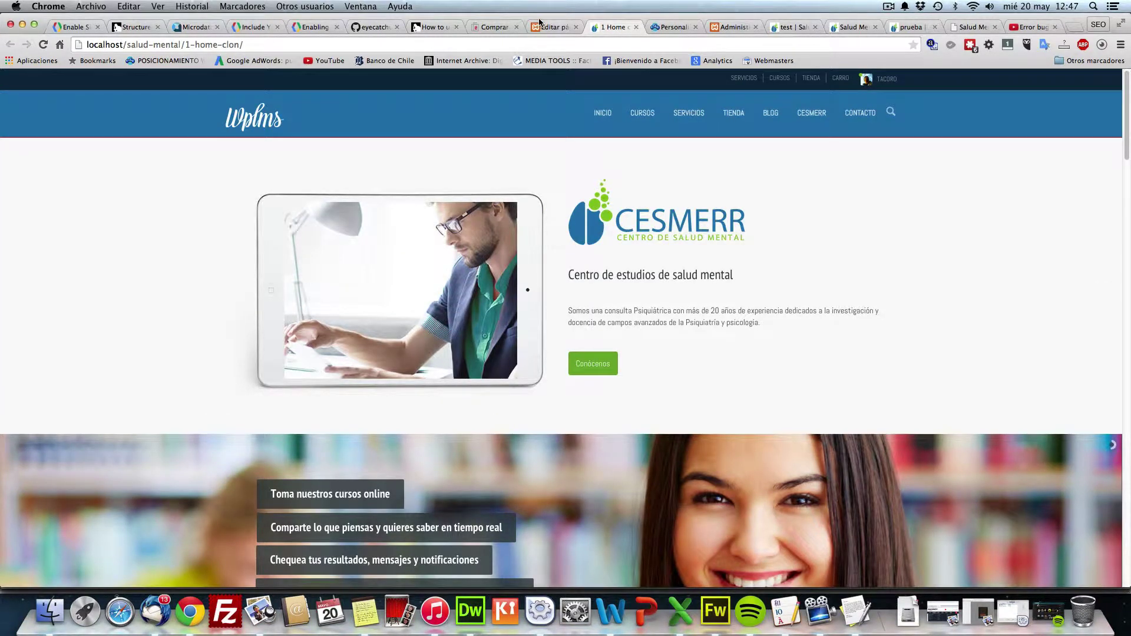
mouse_move(517, 142)
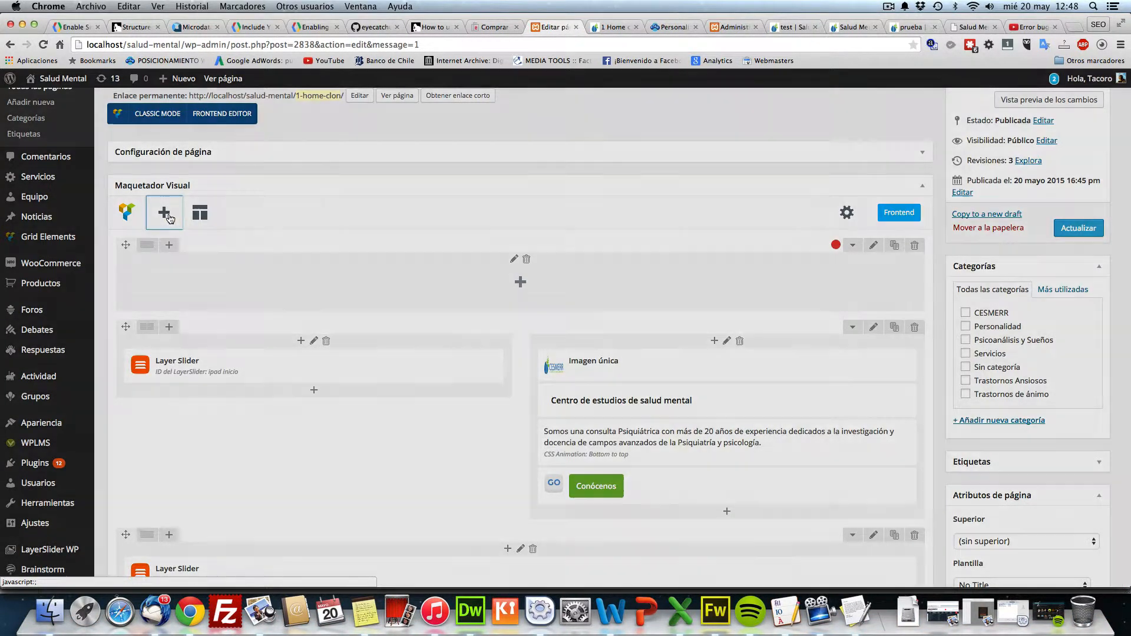
Step: Insert a Post Grid element from the Add Element list so its settings appear
click(164, 212)
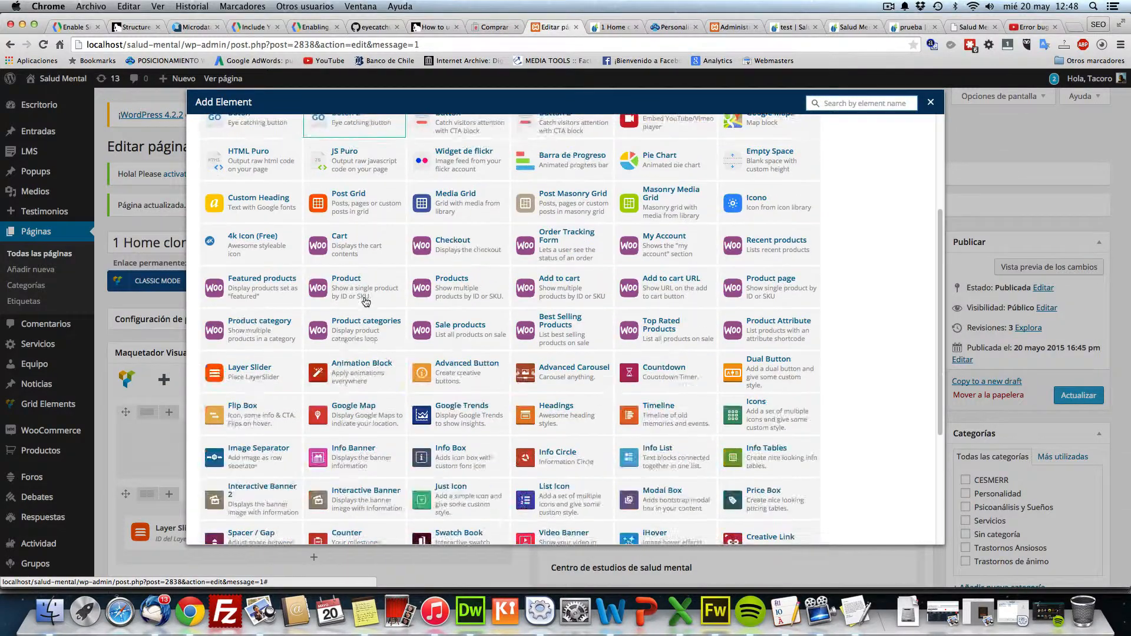
scroll(up, 3)
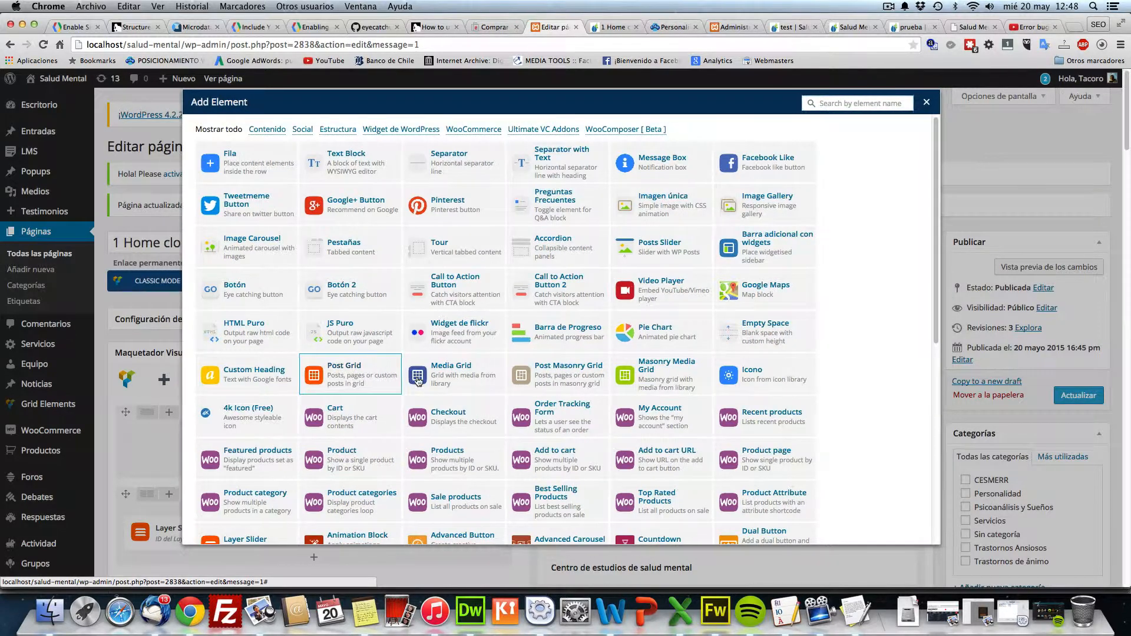
click(350, 373)
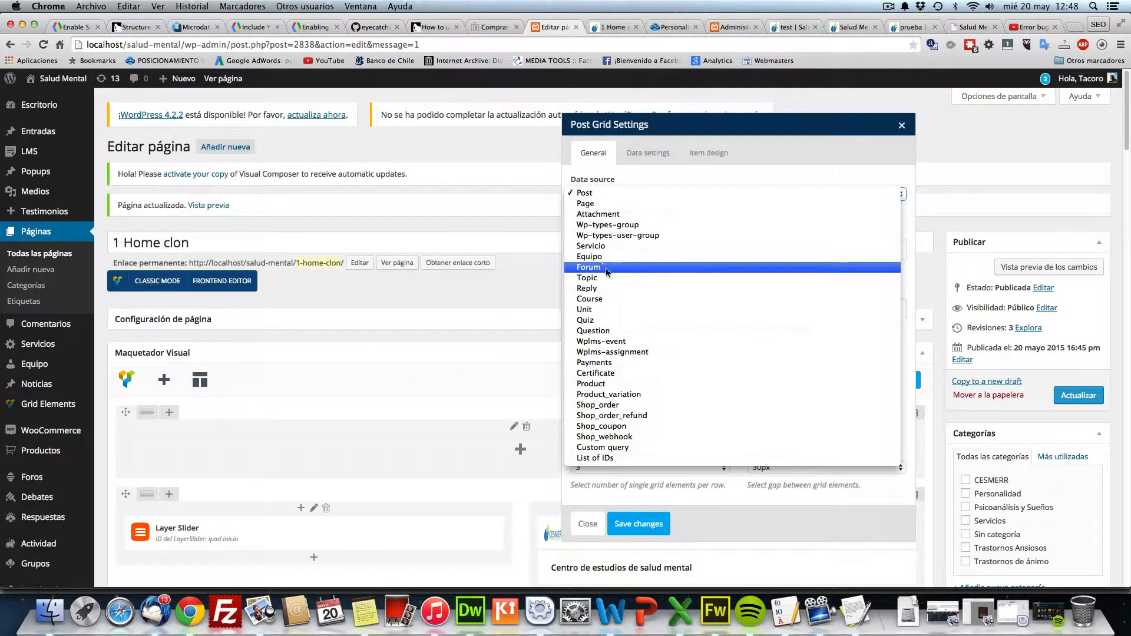
Step: Configure the Post Grid with data source Course, order by post ID, item template Masonry grid: Default
click(589, 298)
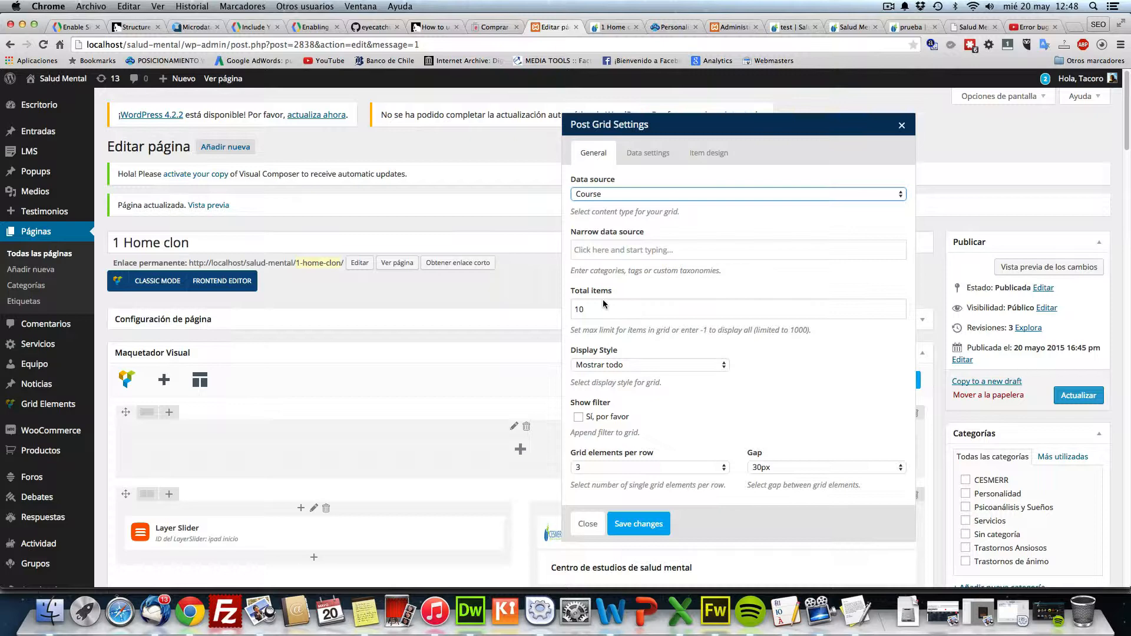
mouse_move(648, 351)
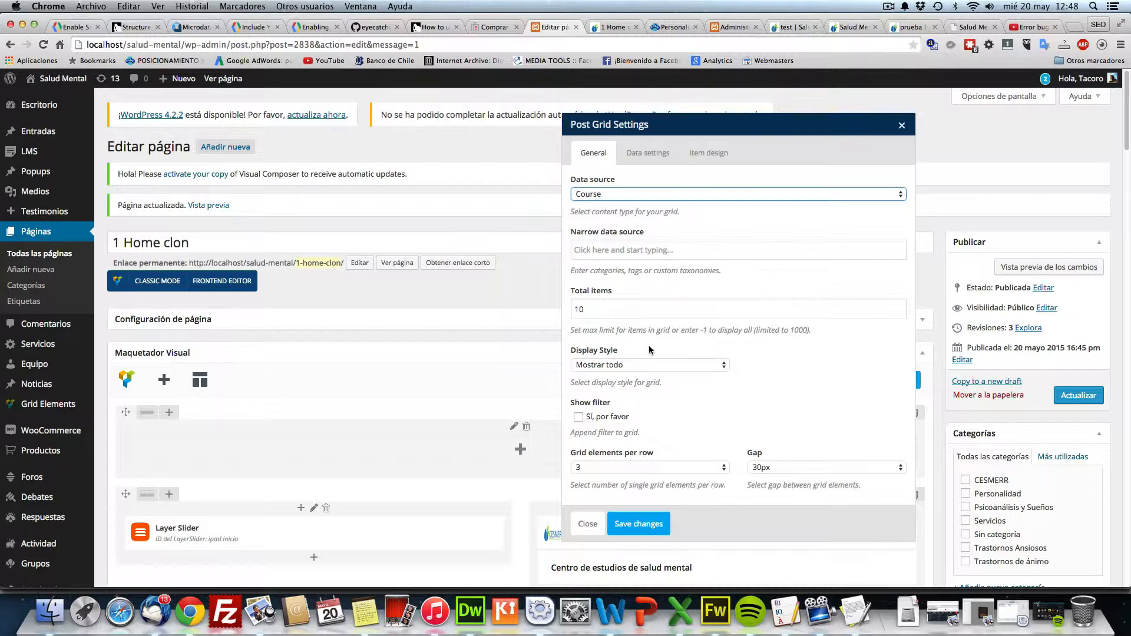
click(647, 152)
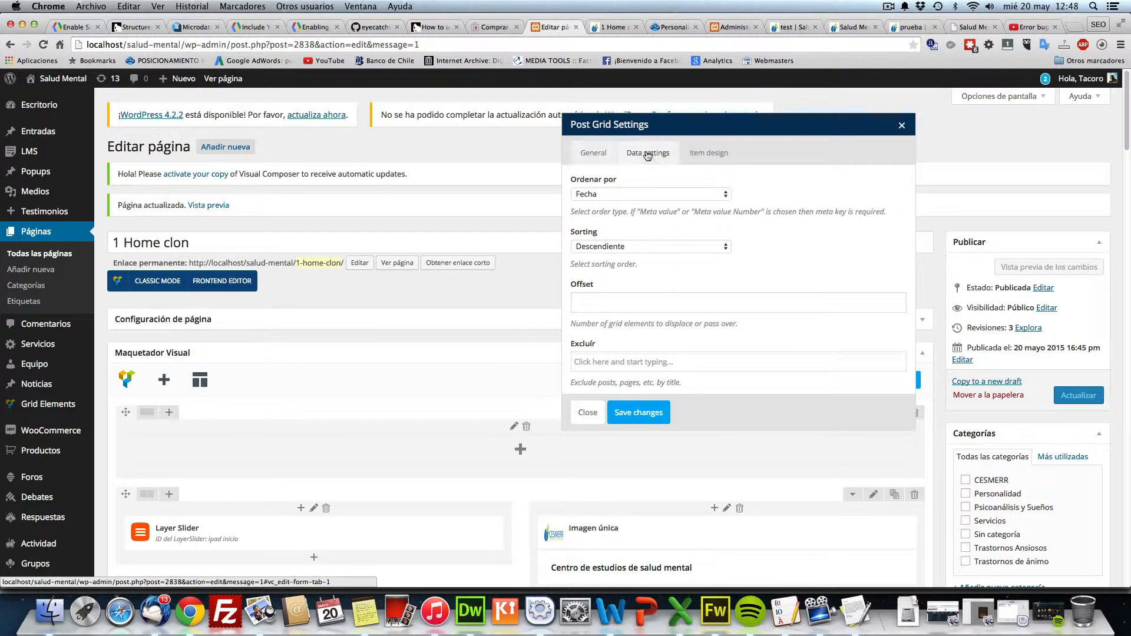
click(649, 193)
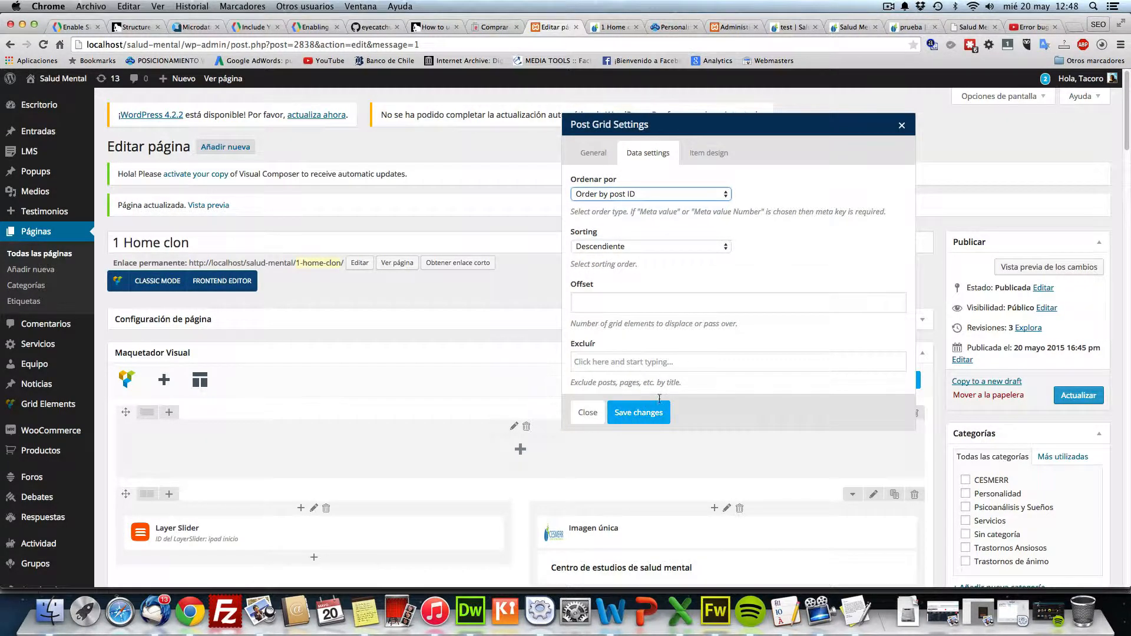
click(708, 152)
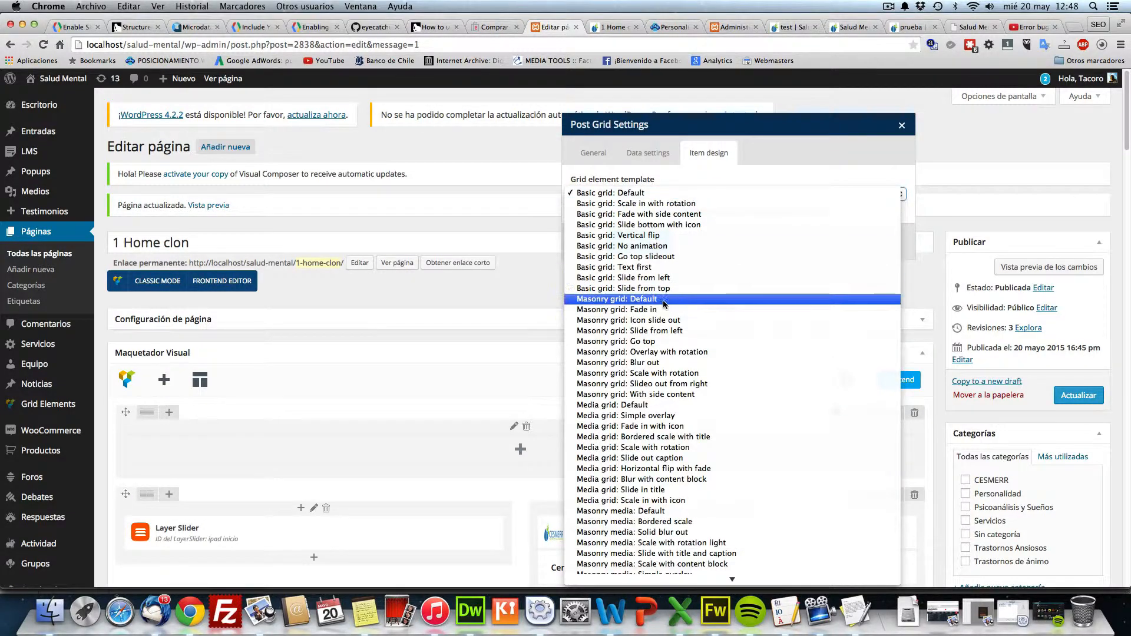
click(616, 297)
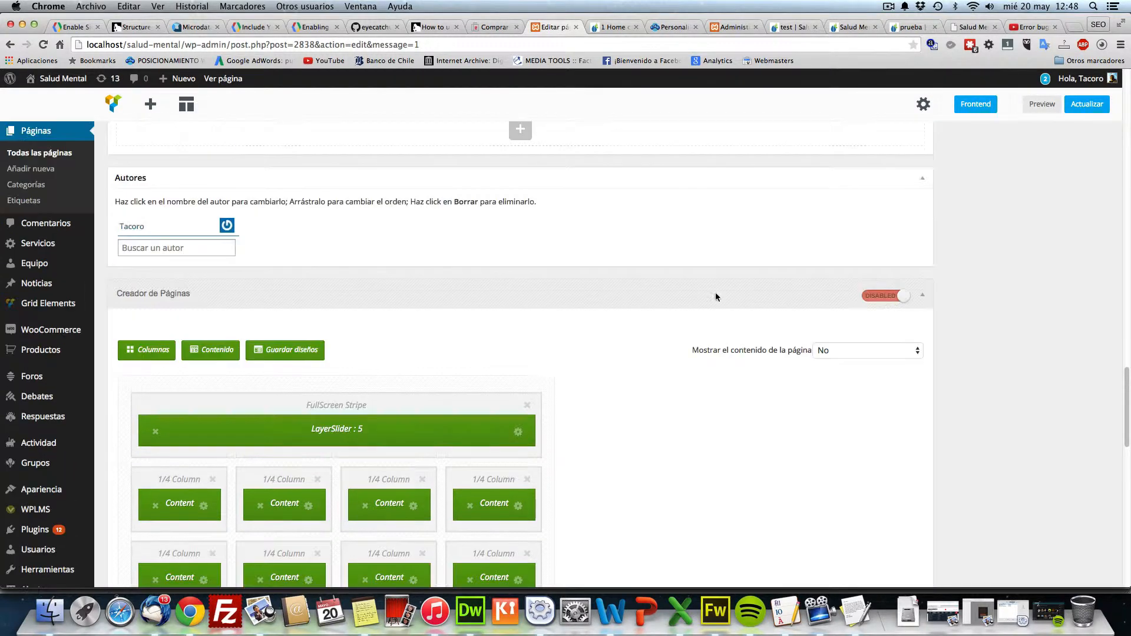
Step: Update the page with the Post Grid placed below the blog call-to-action
scroll(up, 3)
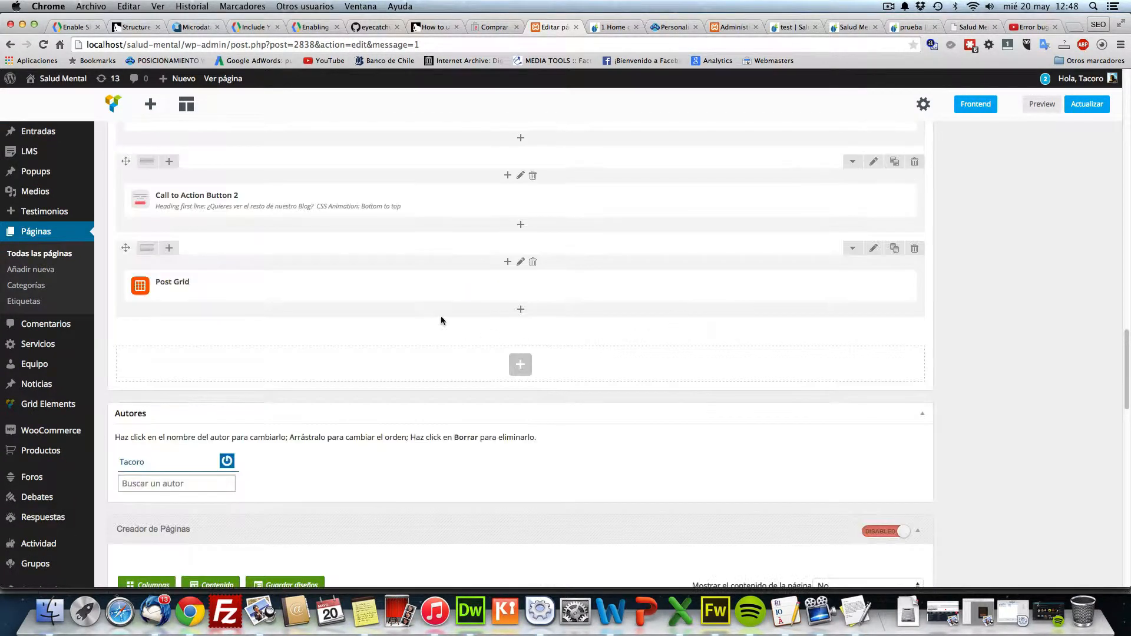
mouse_move(172, 281)
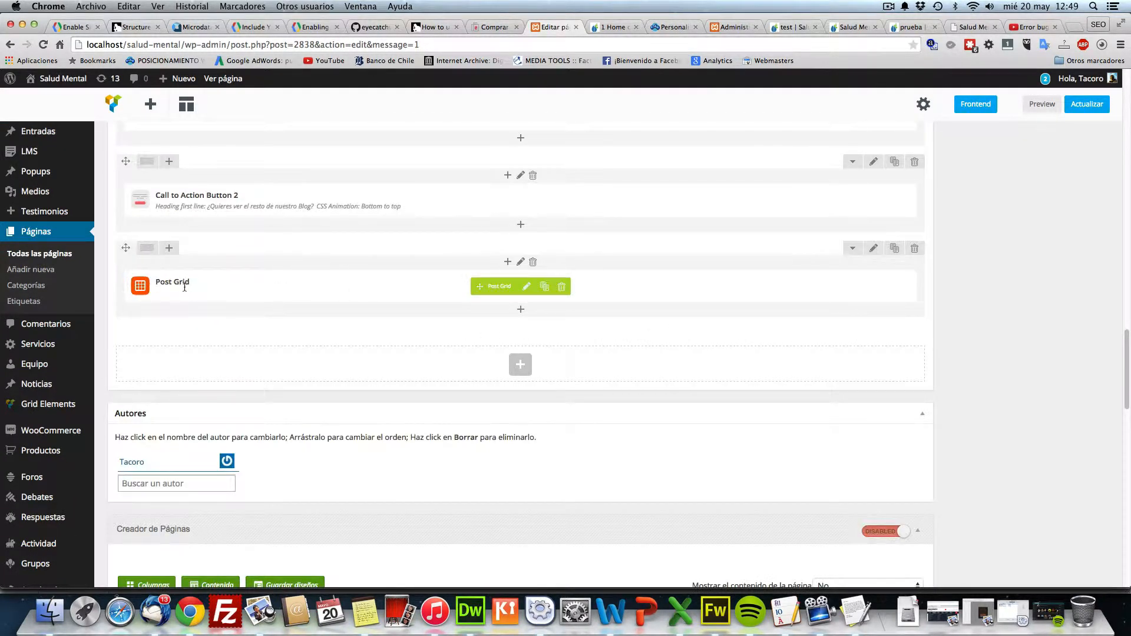
click(1086, 104)
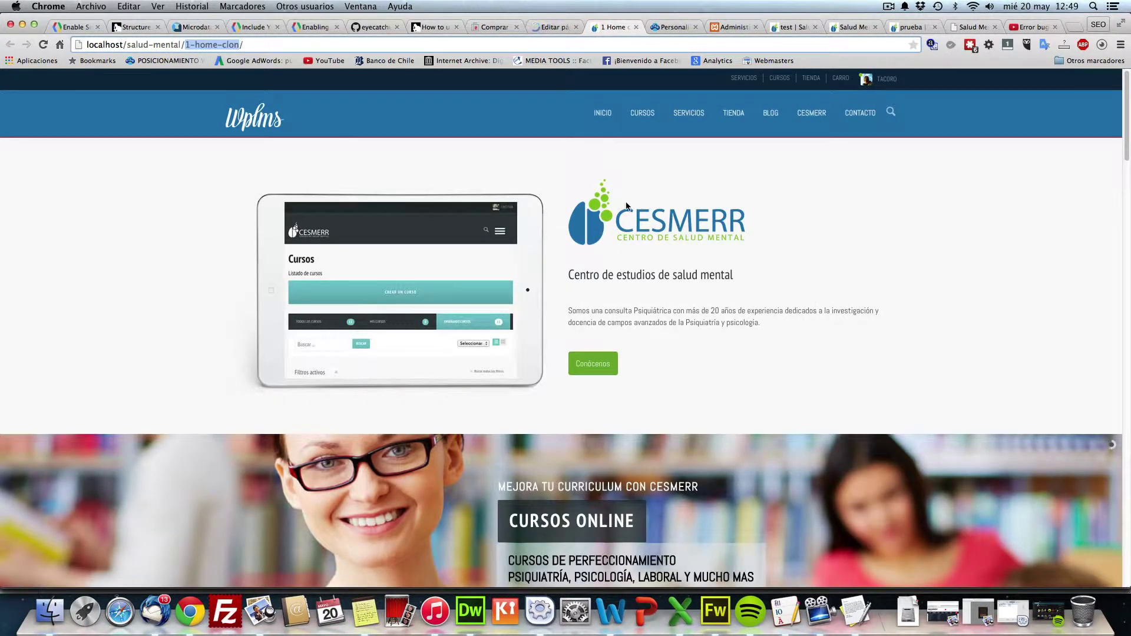
mouse_move(509, 141)
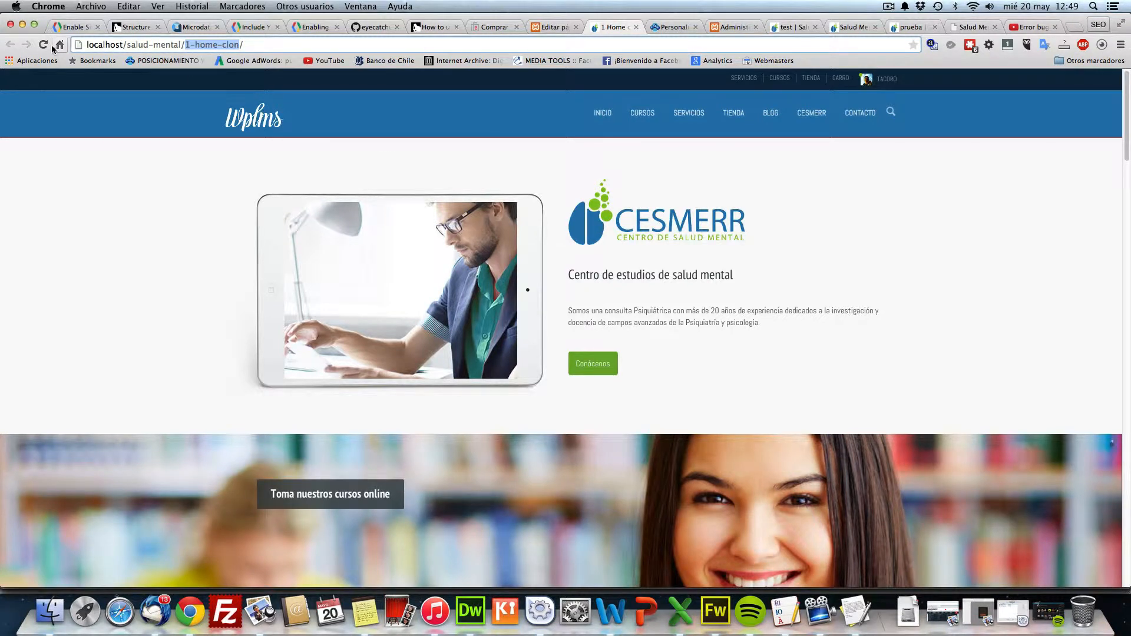
Step: Reload the live 1 Home clon page to show the edited layout
click(43, 44)
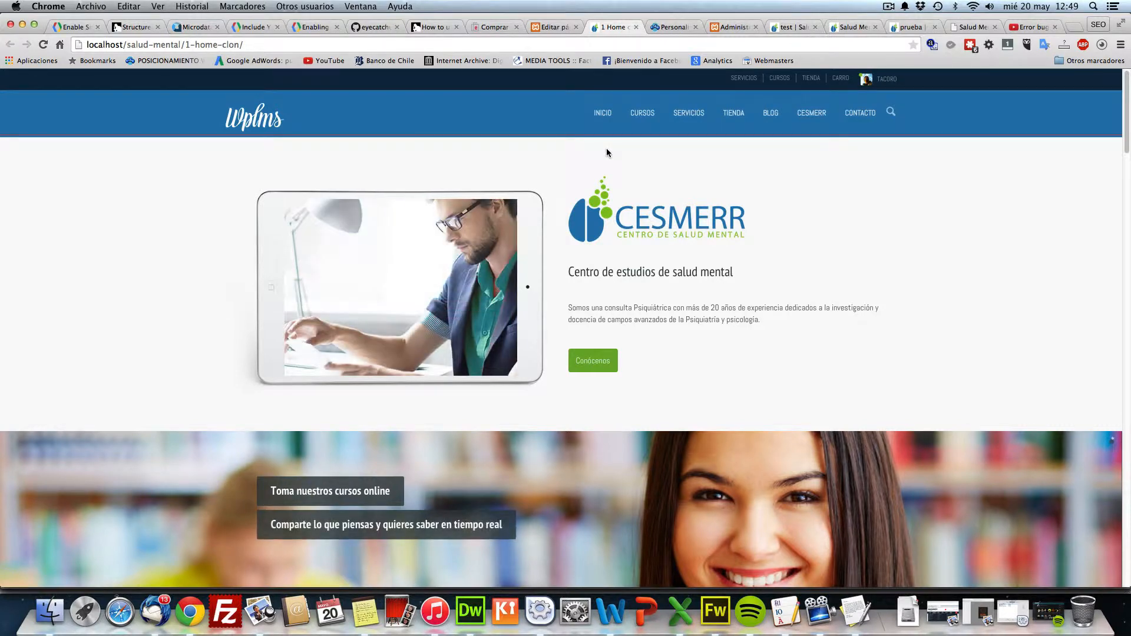
Step: Check the three course cards below the blog call-to-action on the live page, then return to the editor
scroll(down, 3)
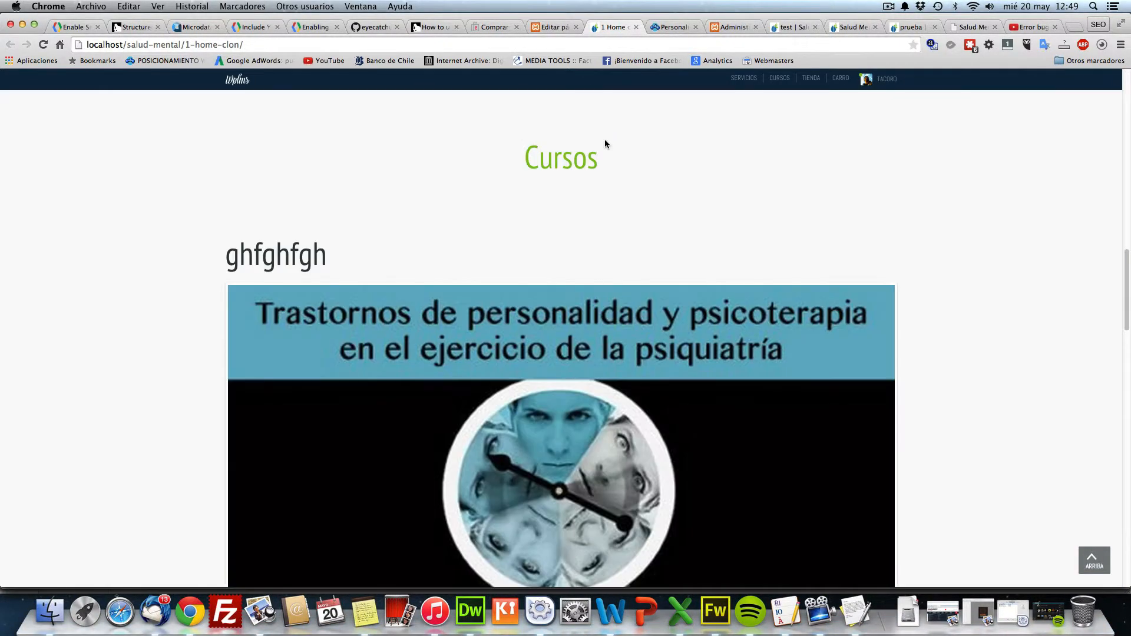
scroll(down, 3)
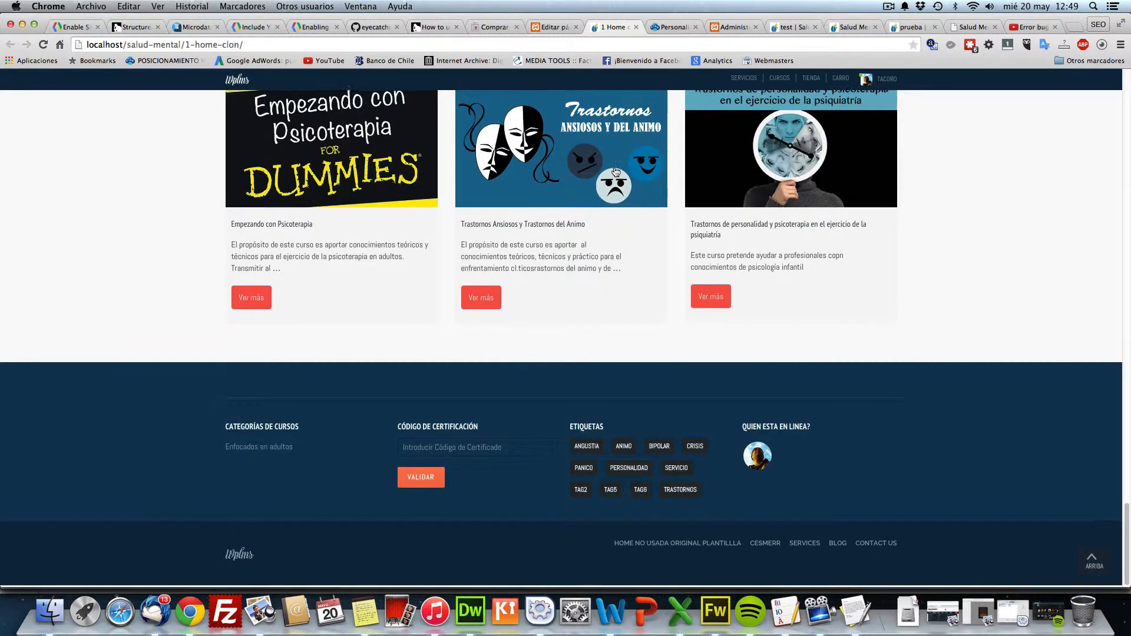
scroll(up, 3)
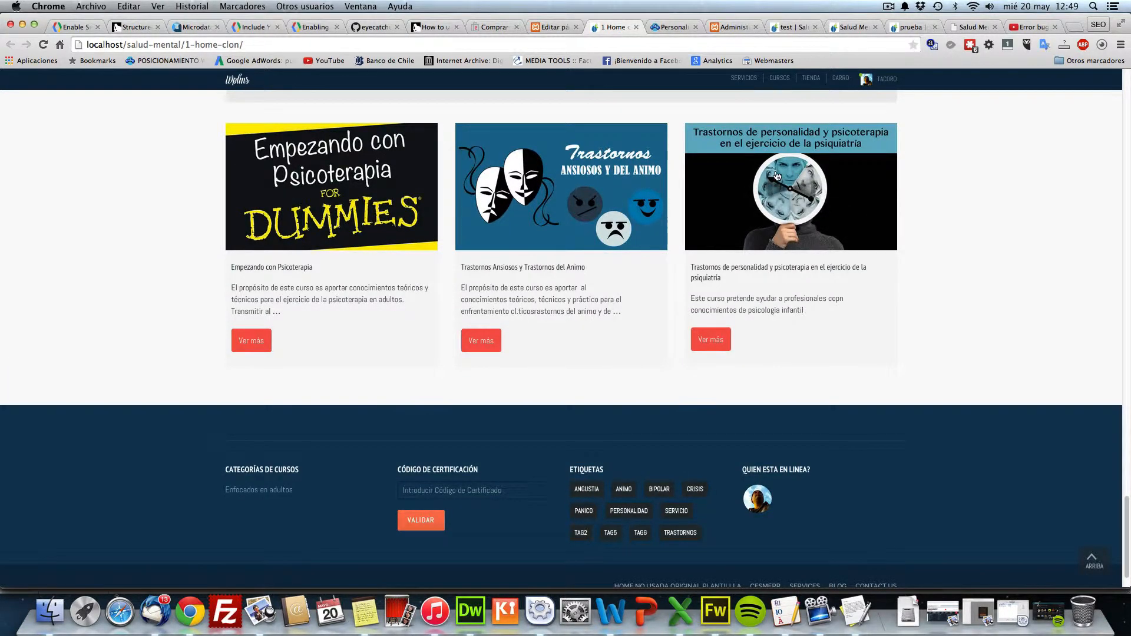
scroll(up, 3)
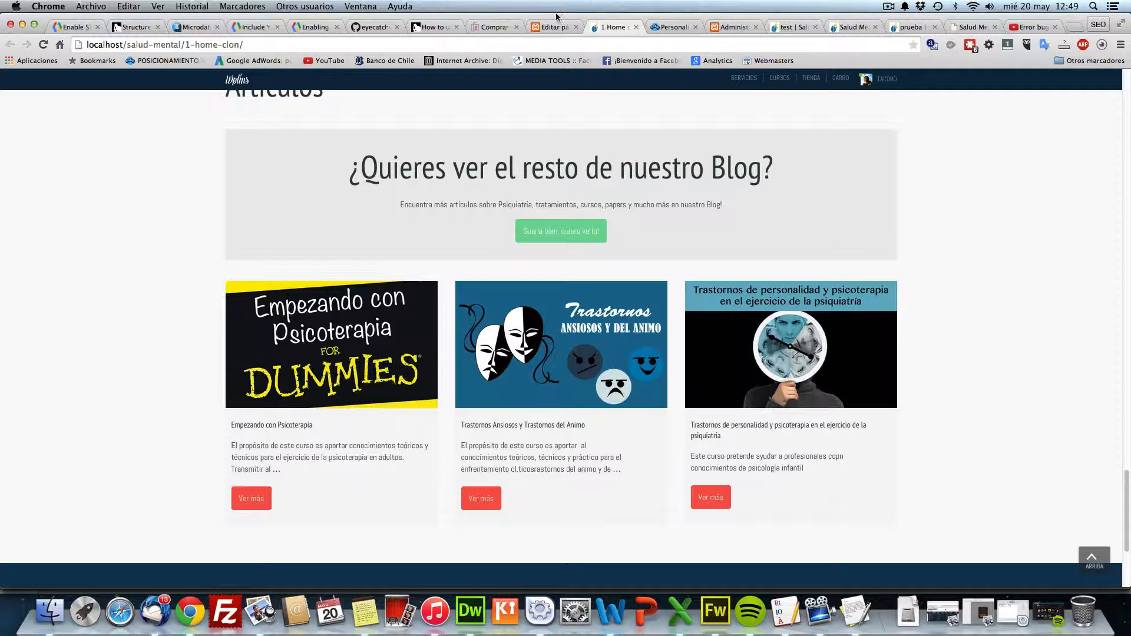
click(553, 28)
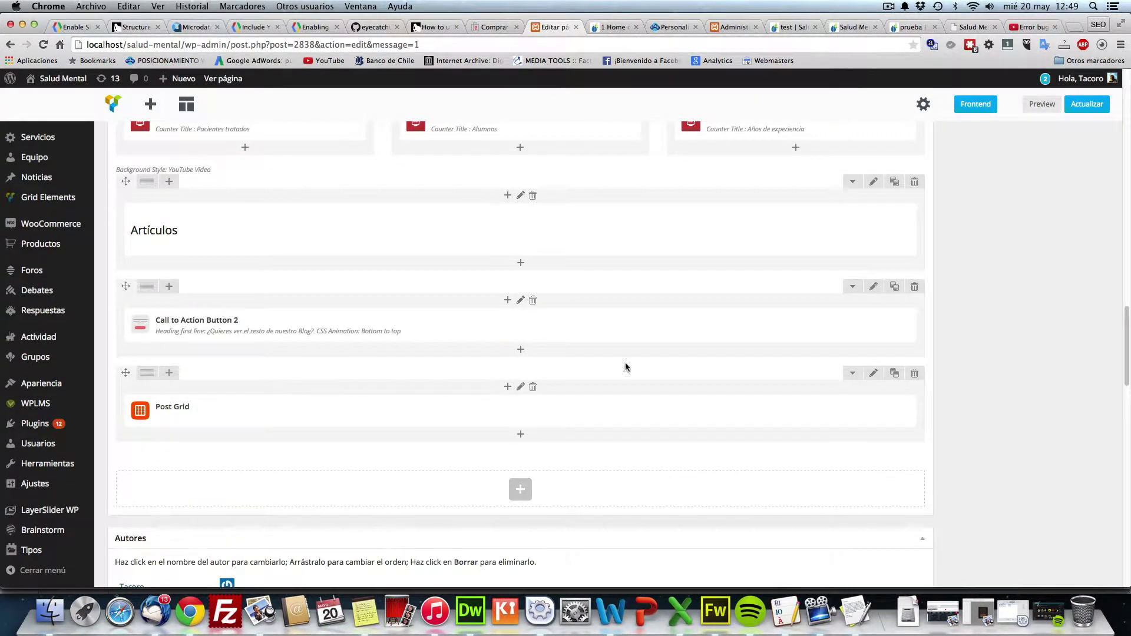
Step: Delete the row holding the Post Grid, confirm with Aceptar, and update the page
click(914, 373)
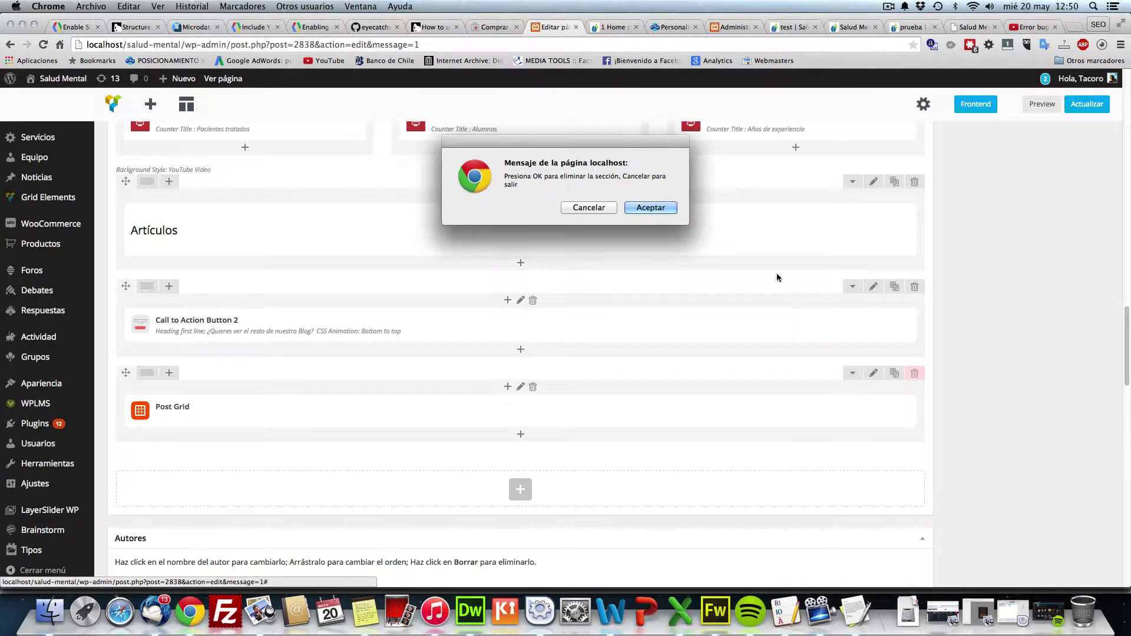
click(650, 207)
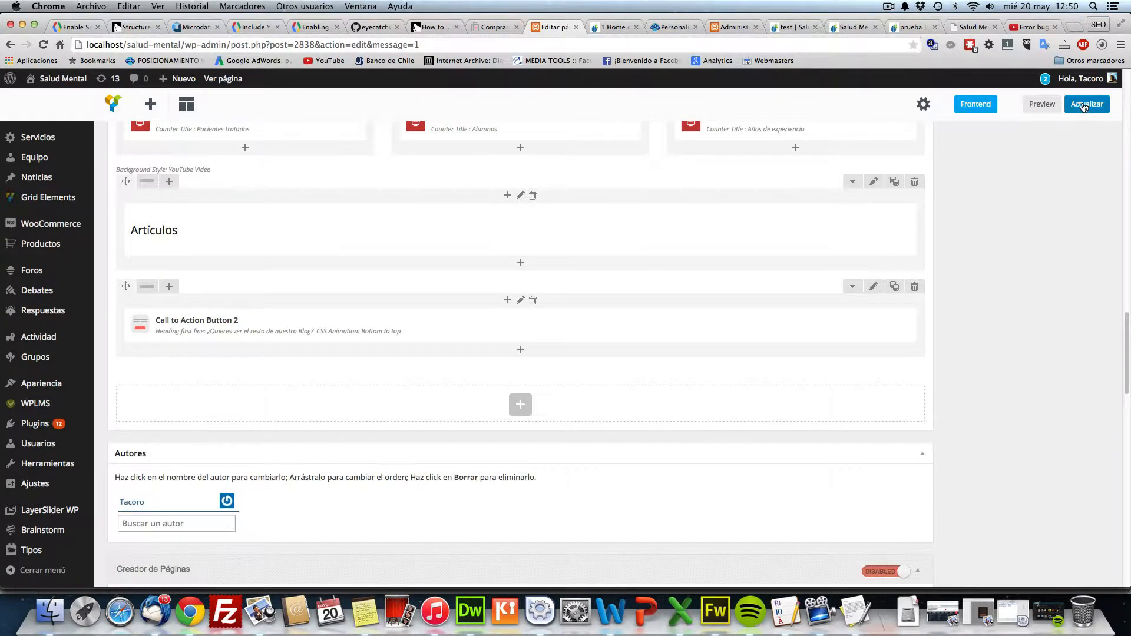
click(1086, 104)
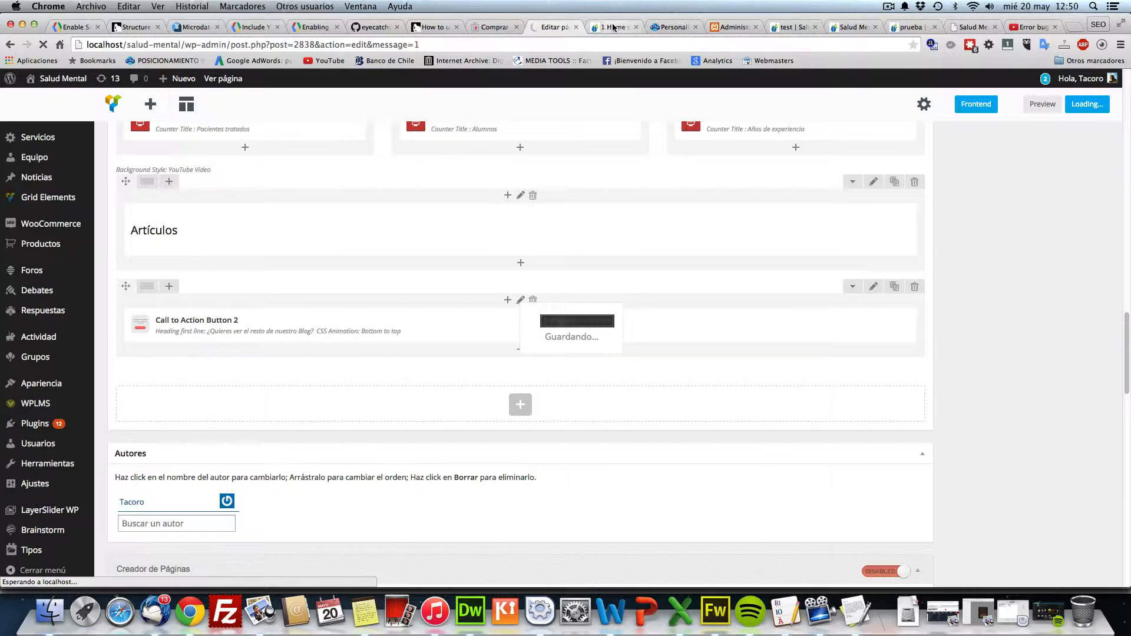
mouse_move(612, 27)
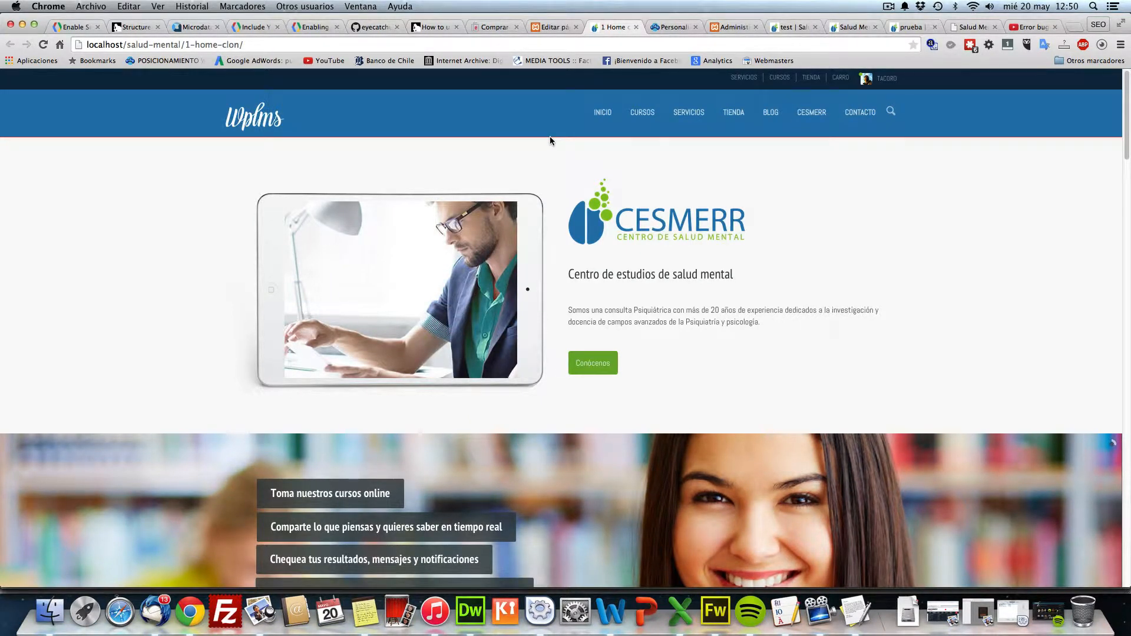
Step: Return to the editor and confirm the layout now ends at the blog call-to-action
click(554, 27)
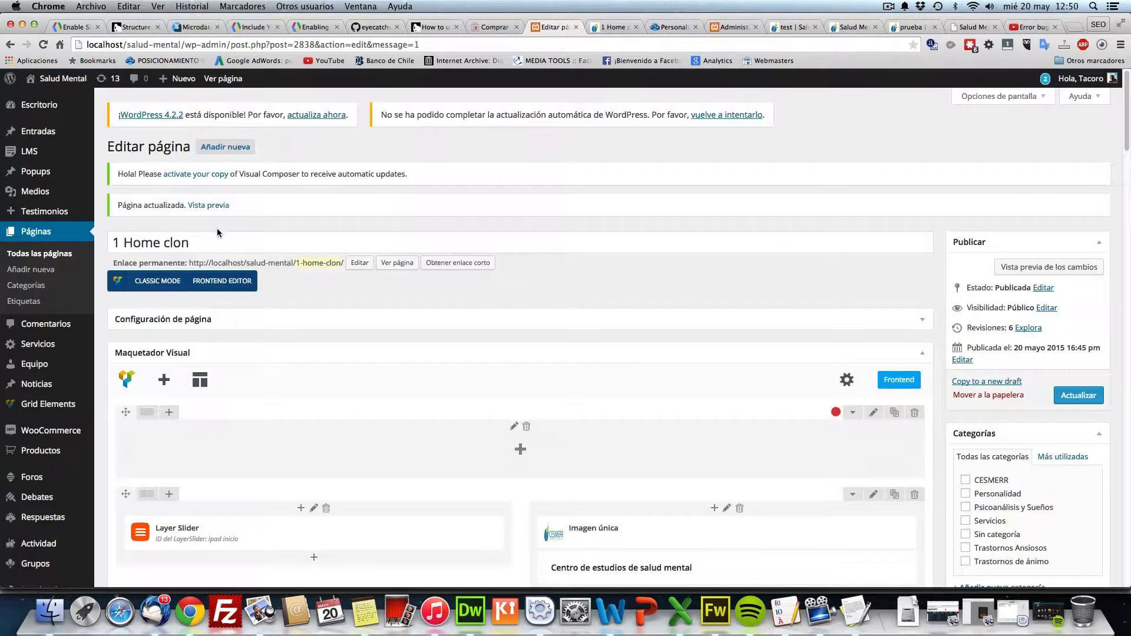
scroll(down, 3)
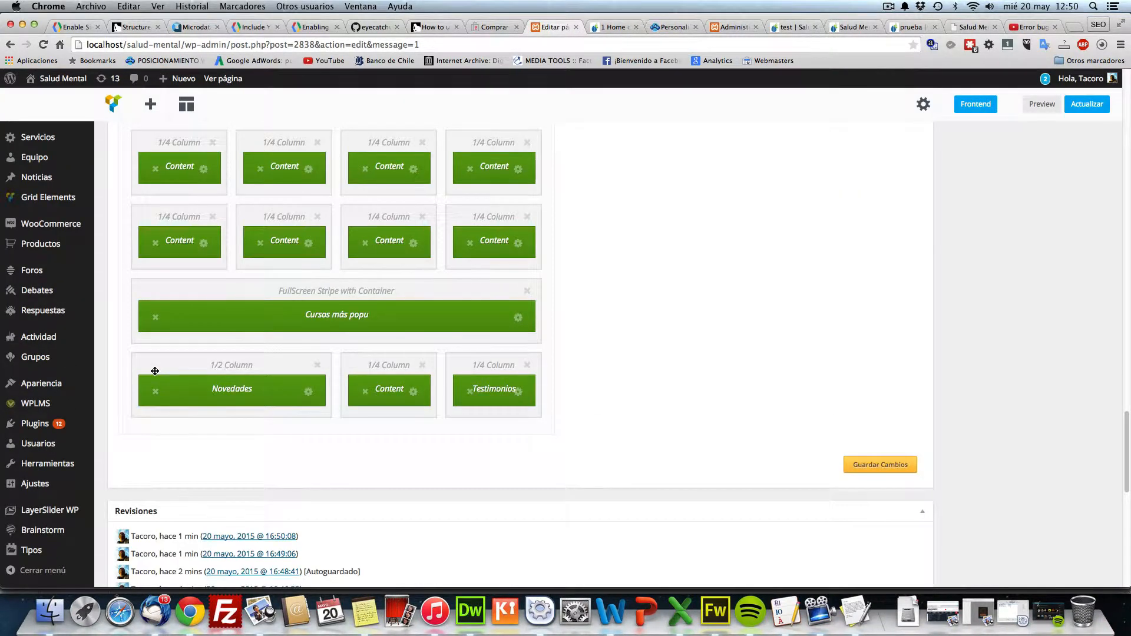
scroll(up, 3)
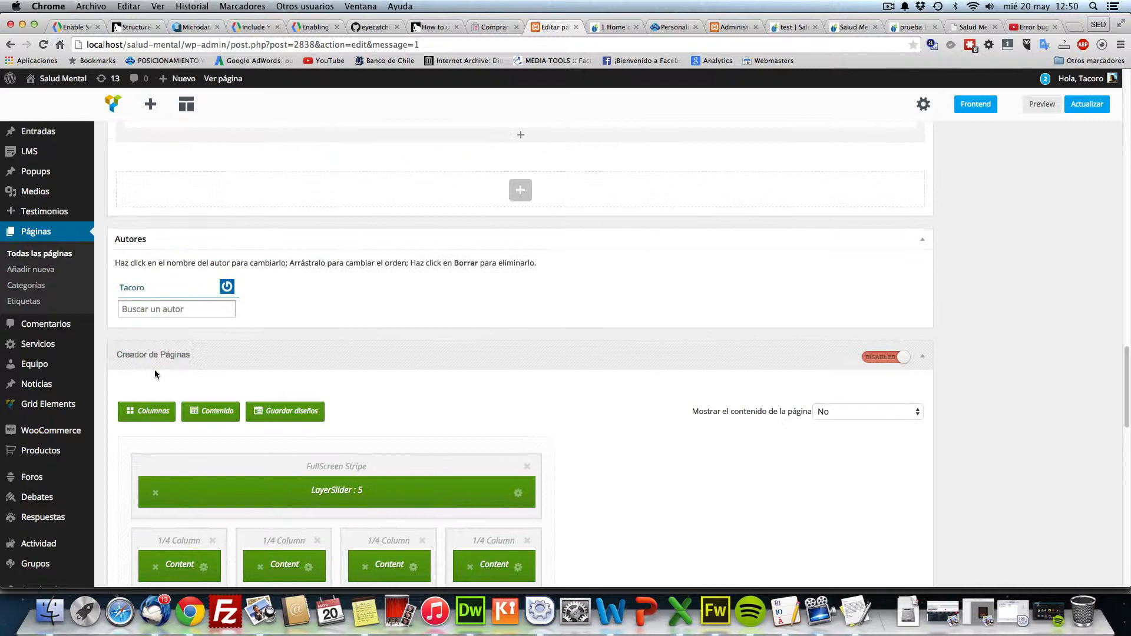
scroll(up, 3)
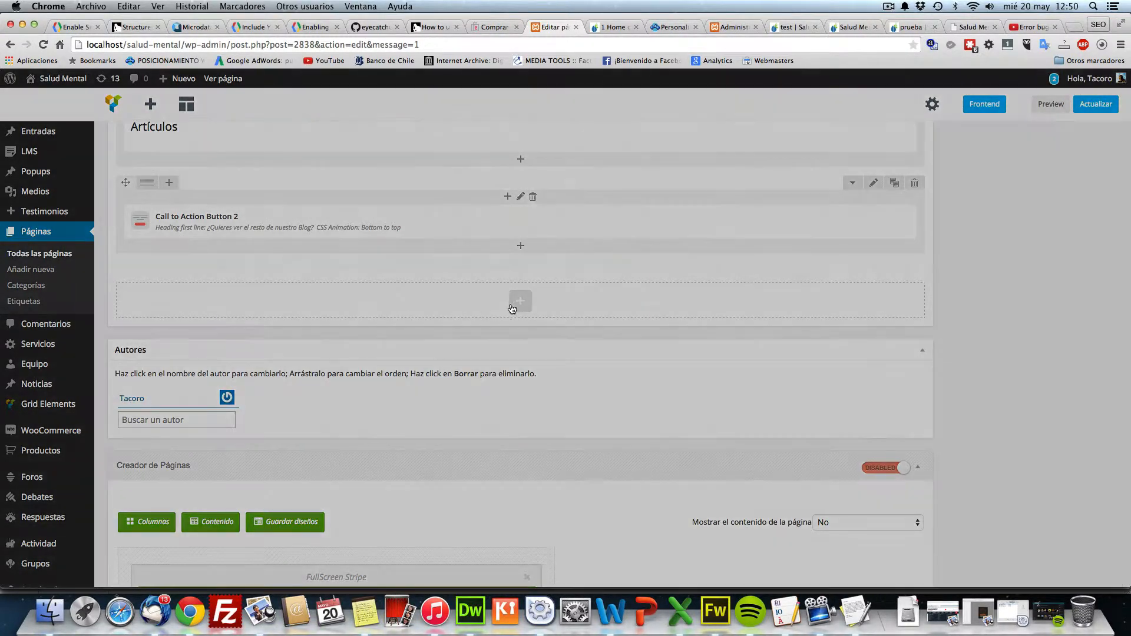
Step: Insert a Post Masonry Grid at the page end, set its data source, and update the page
click(519, 300)
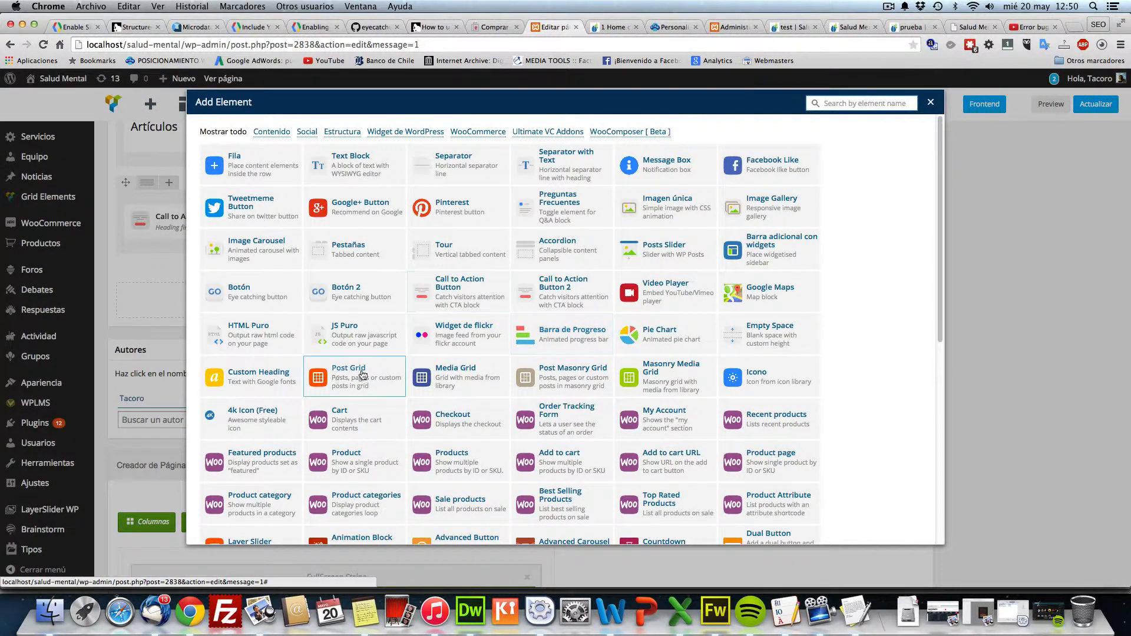
mouse_move(572, 377)
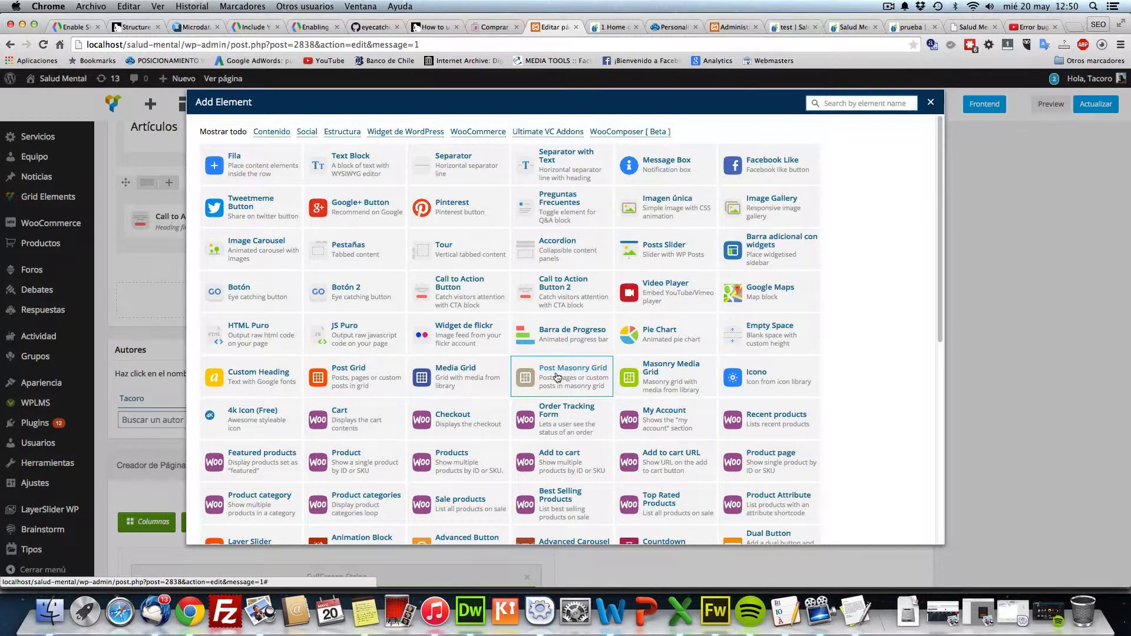
click(562, 377)
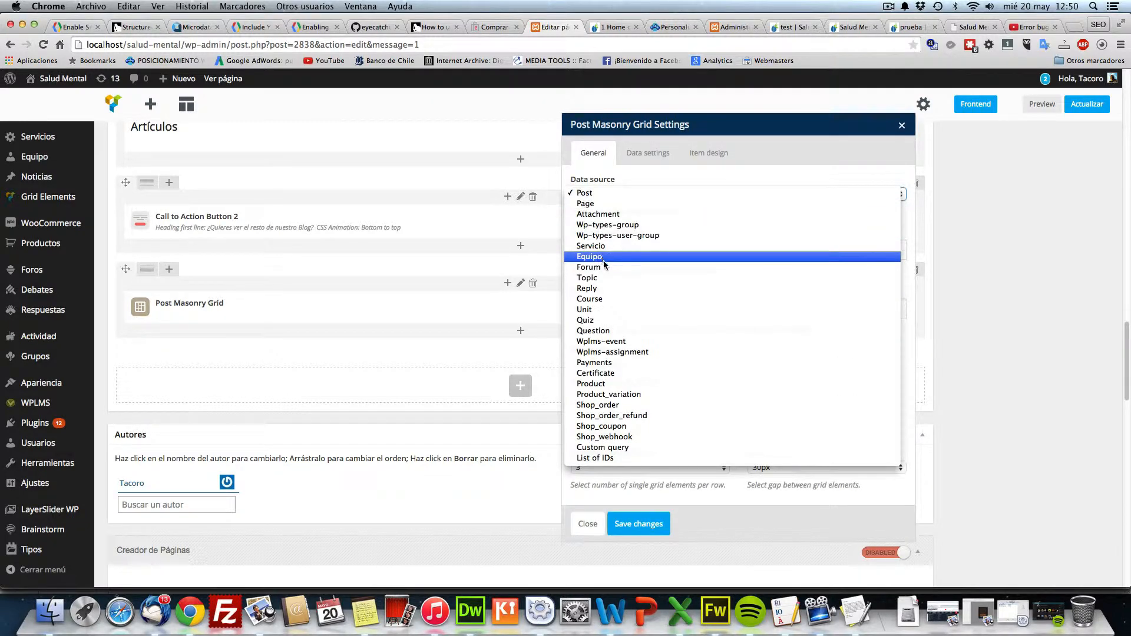
click(589, 298)
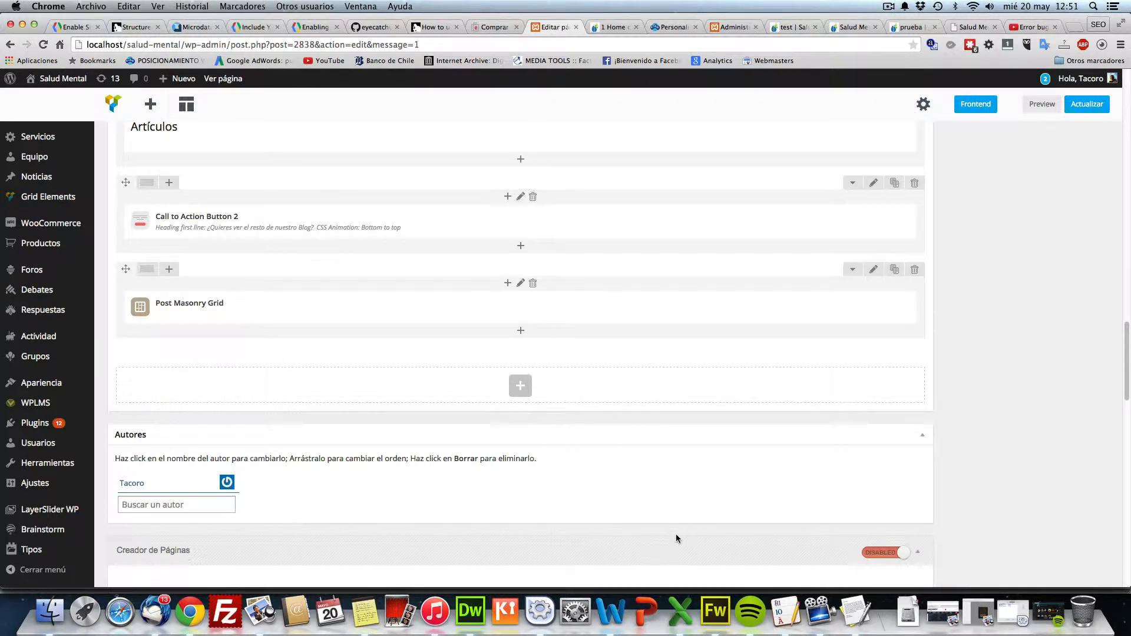
click(1086, 104)
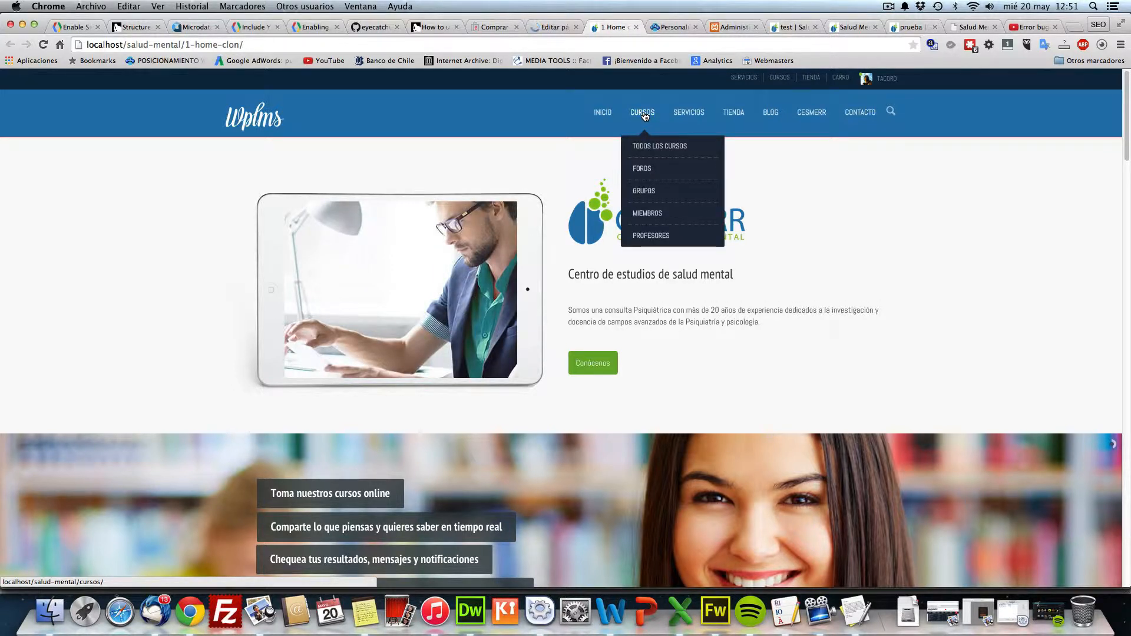
mouse_move(645, 198)
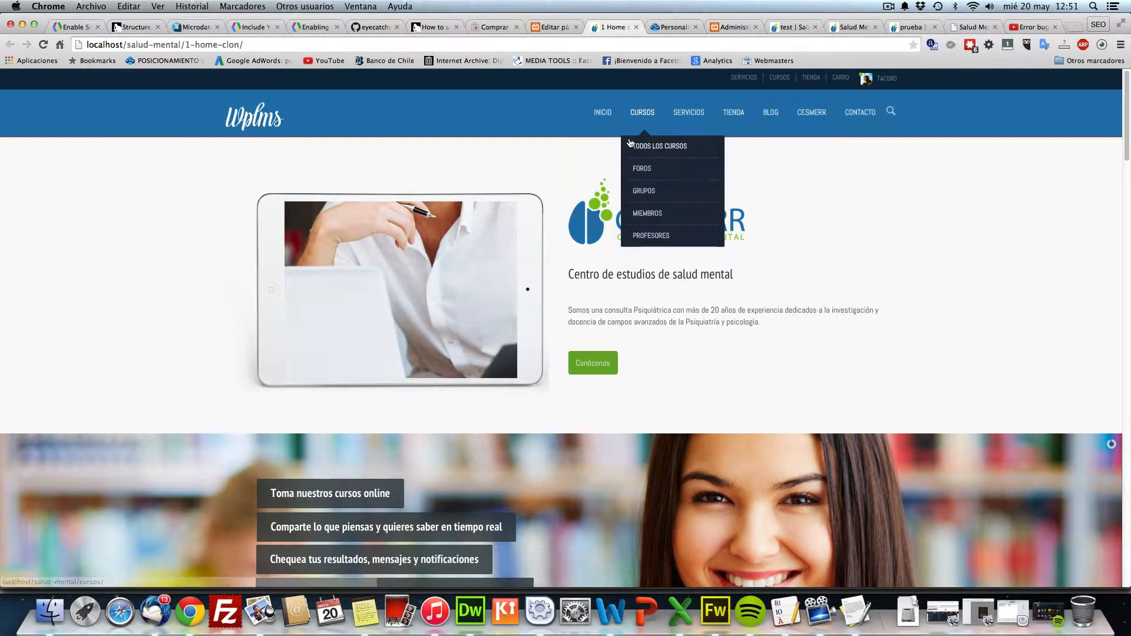
mouse_move(731, 134)
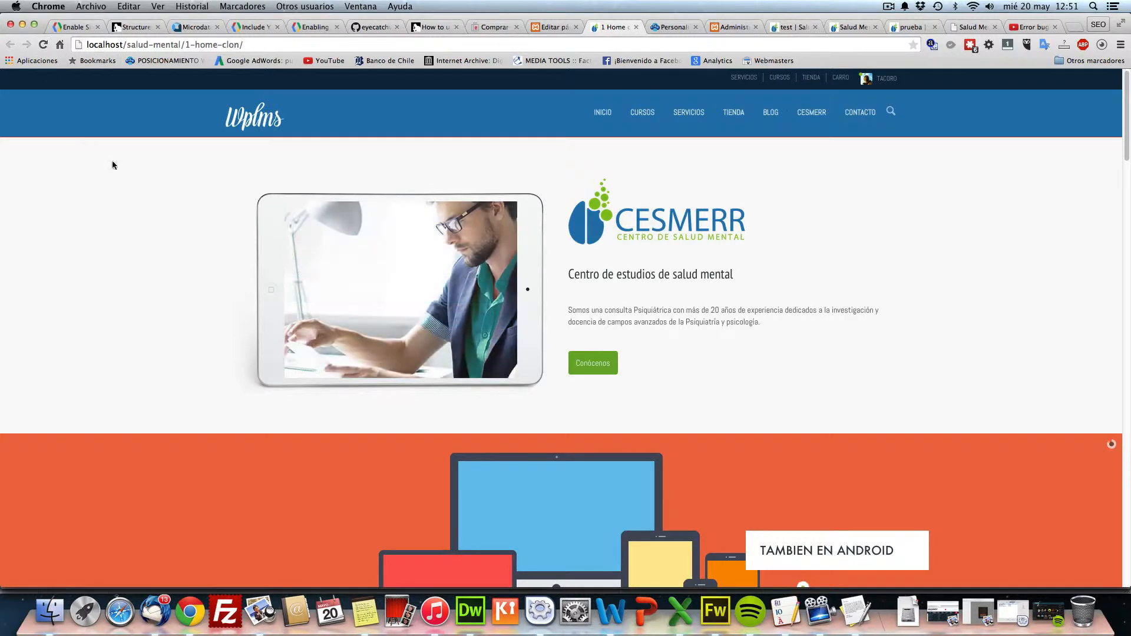
Step: Reload the live 1 Home clon page to check the CURSOS dropdown menu display
click(43, 45)
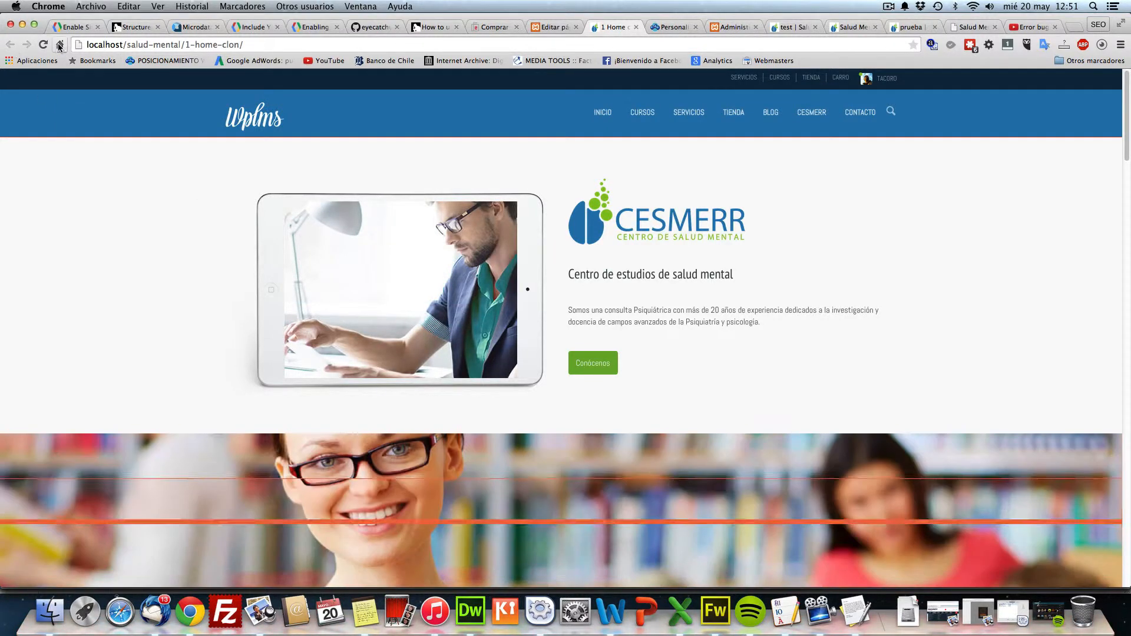
click(42, 44)
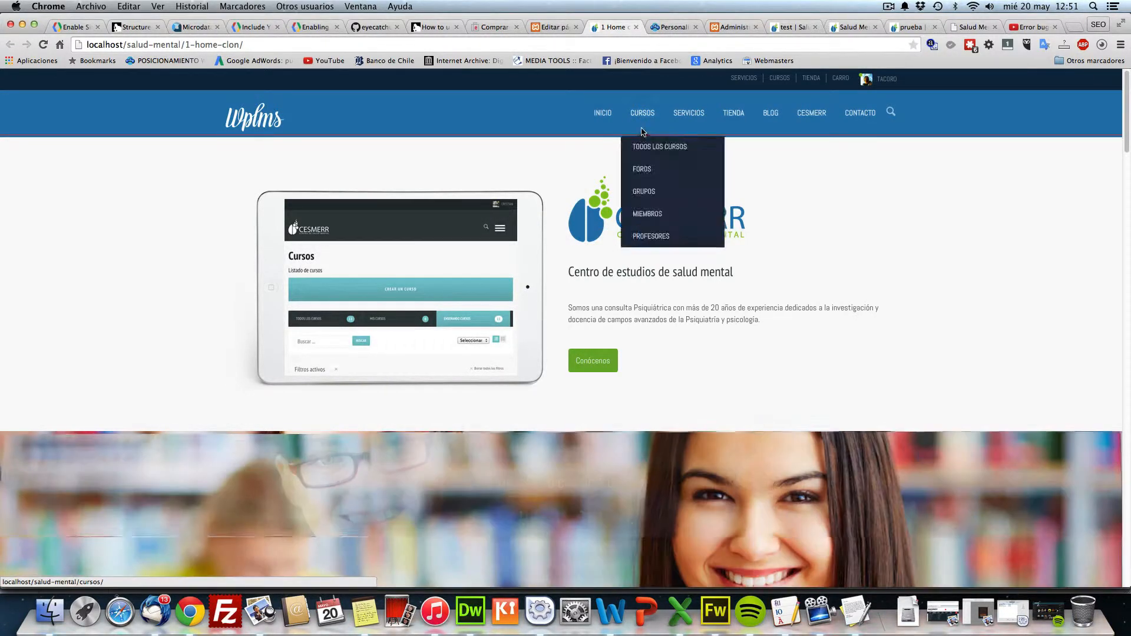
mouse_move(643, 139)
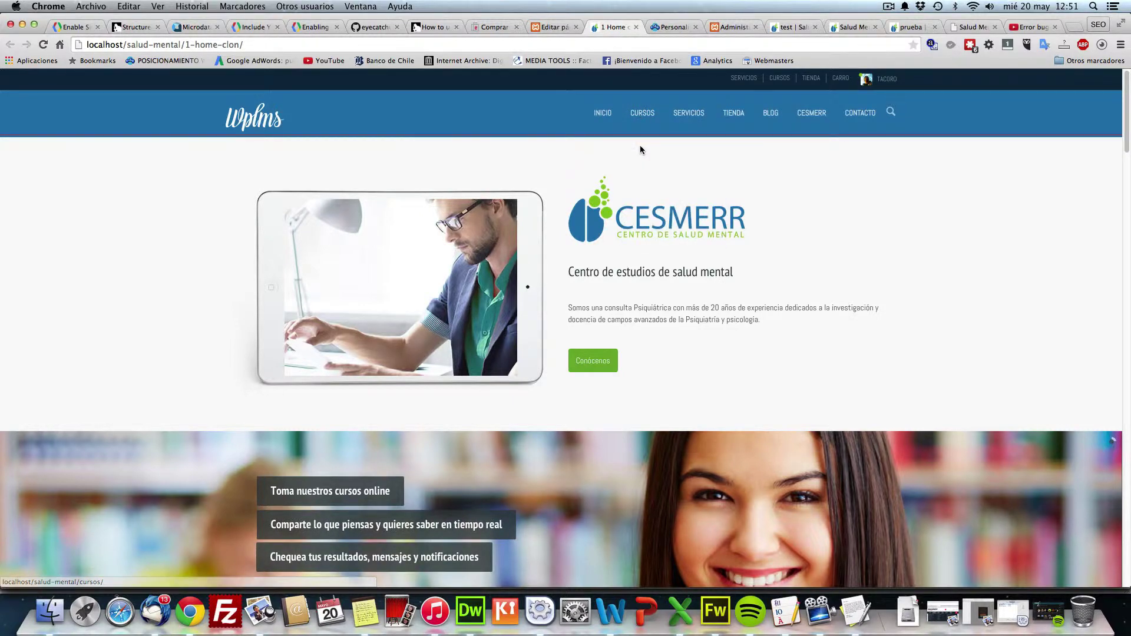
Step: Drag the empty row below the other rows in the editor and save with Actualizar
click(552, 27)
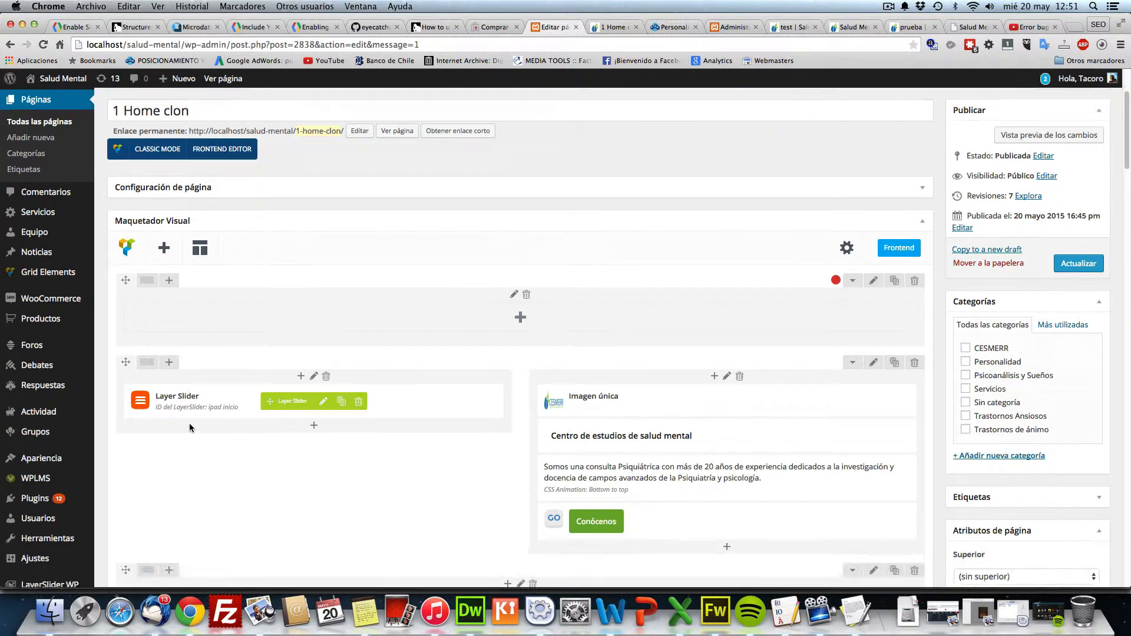
scroll(down, 3)
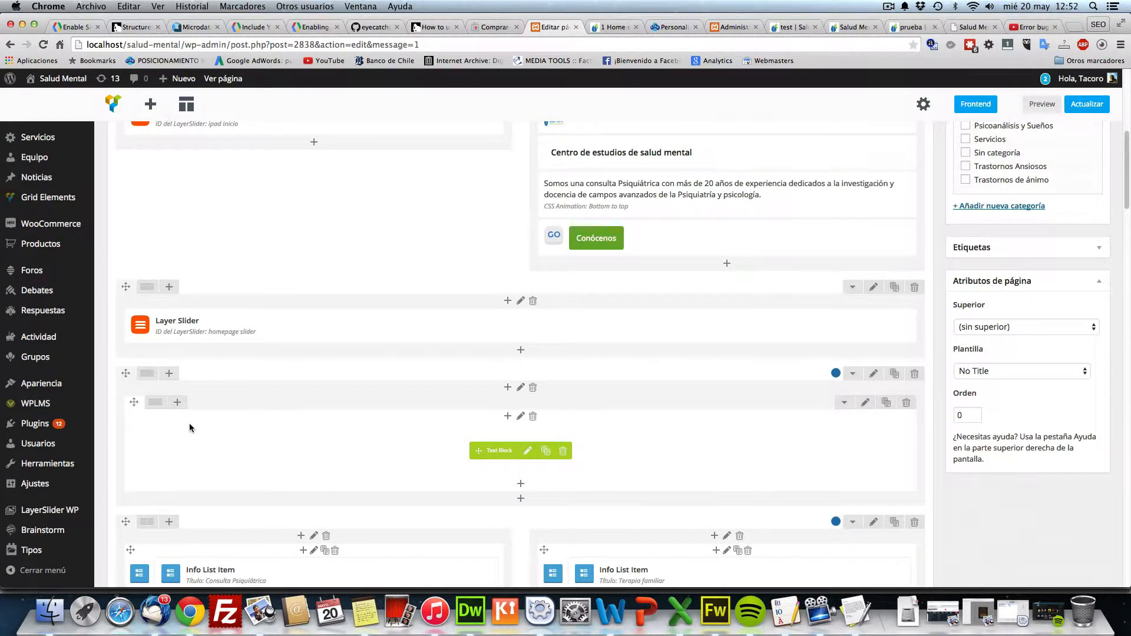
scroll(up, 3)
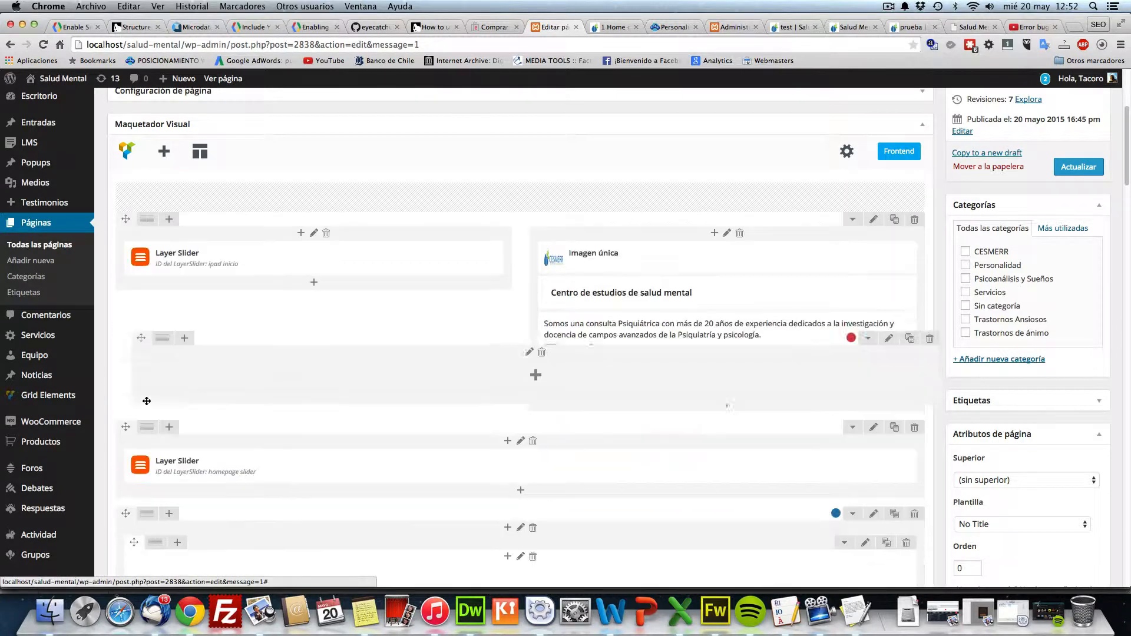
scroll(down, 3)
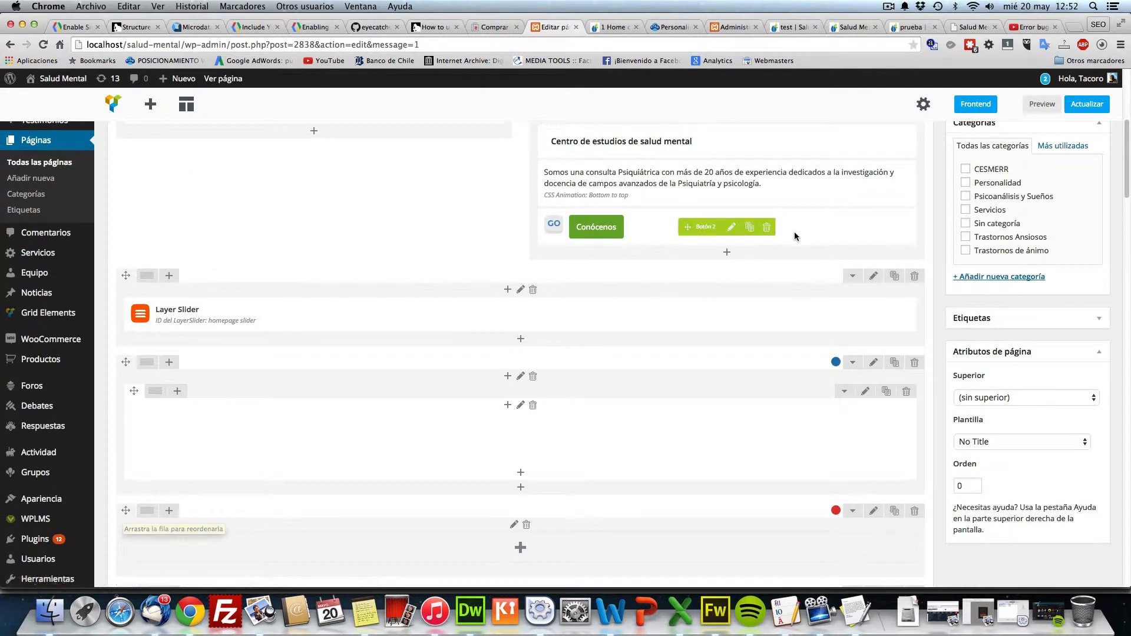
click(1086, 104)
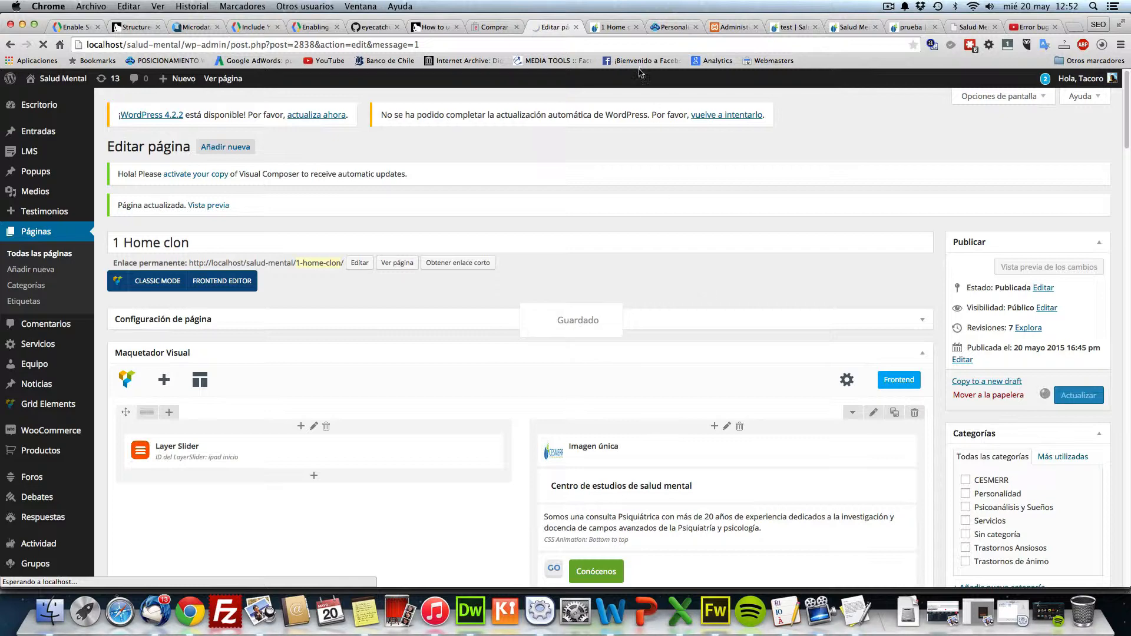
mouse_move(613, 27)
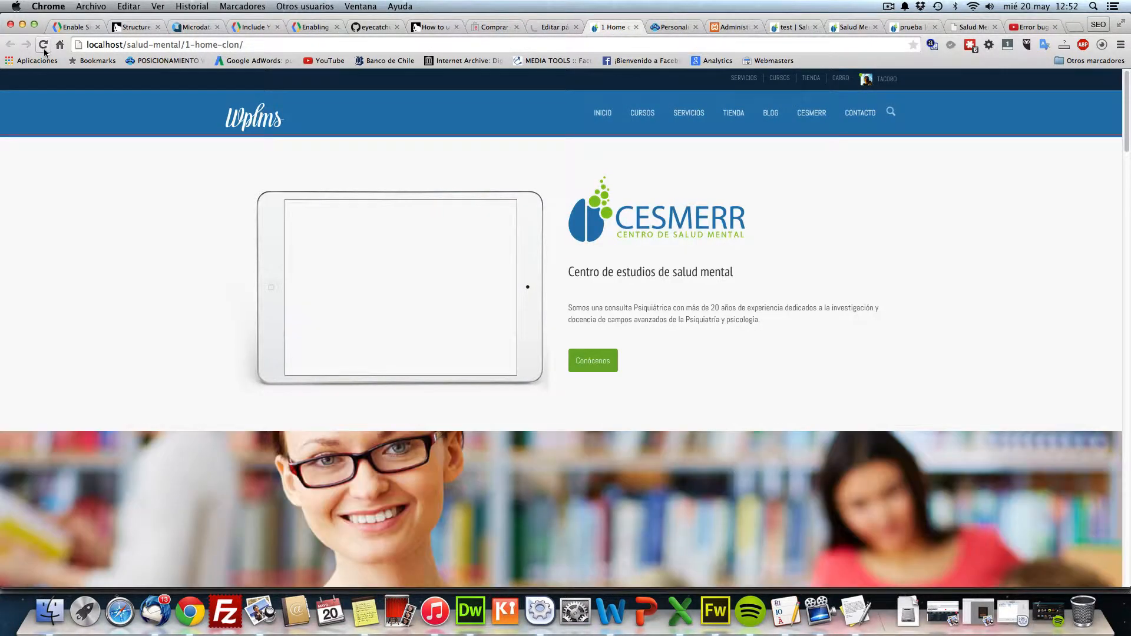
Step: Reload the live 1 Home clon page to recheck the Cursos and Servicios menus
click(44, 45)
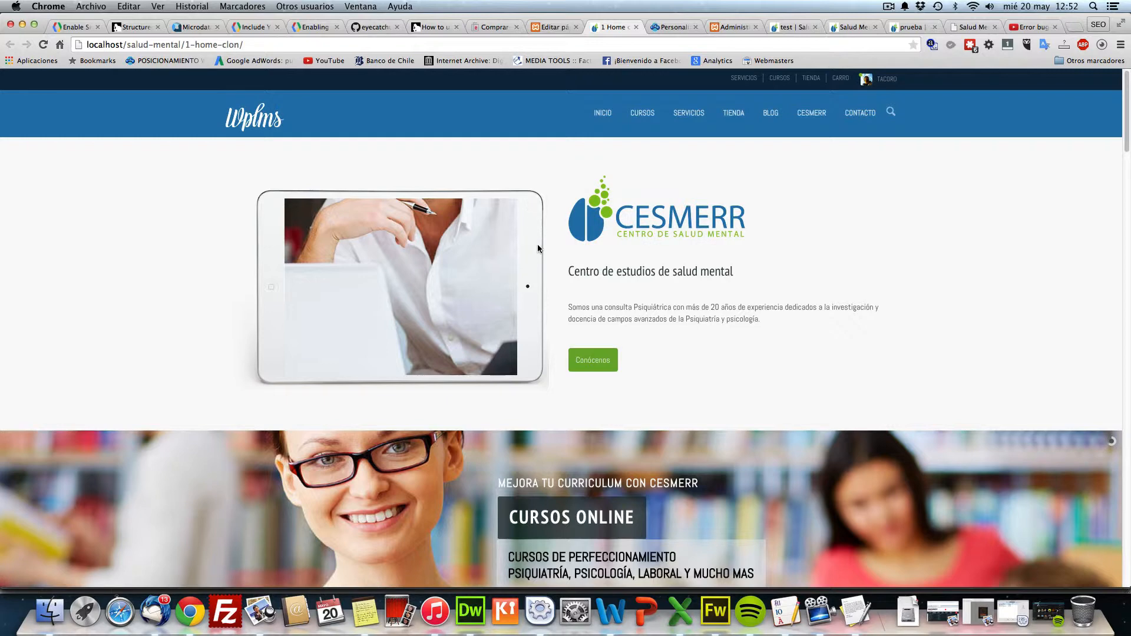
mouse_move(529, 196)
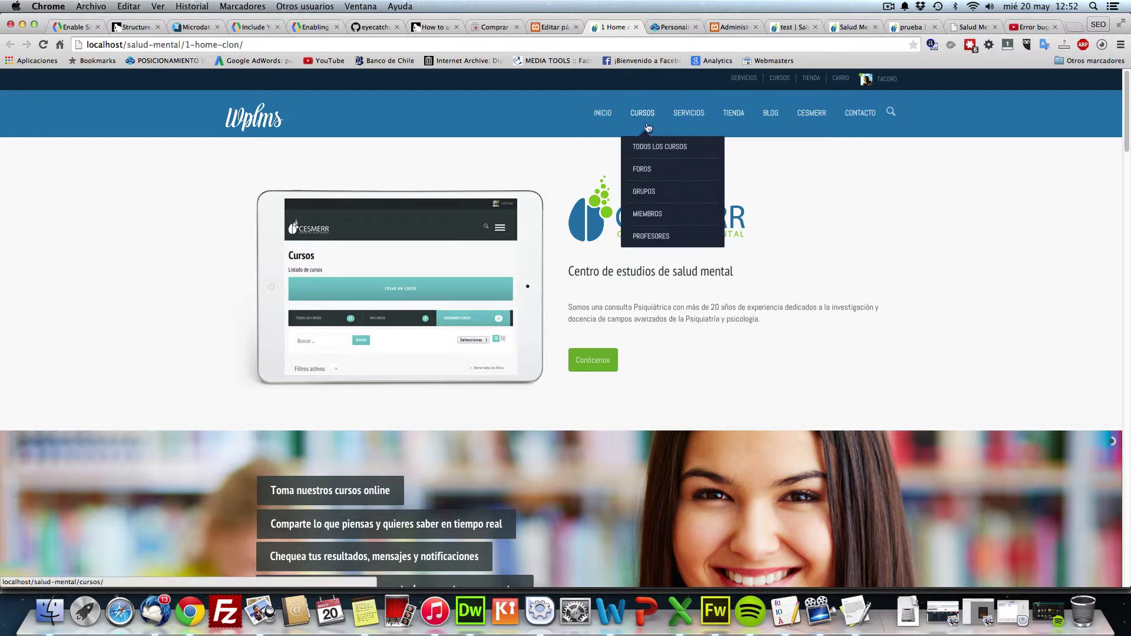
mouse_move(687, 113)
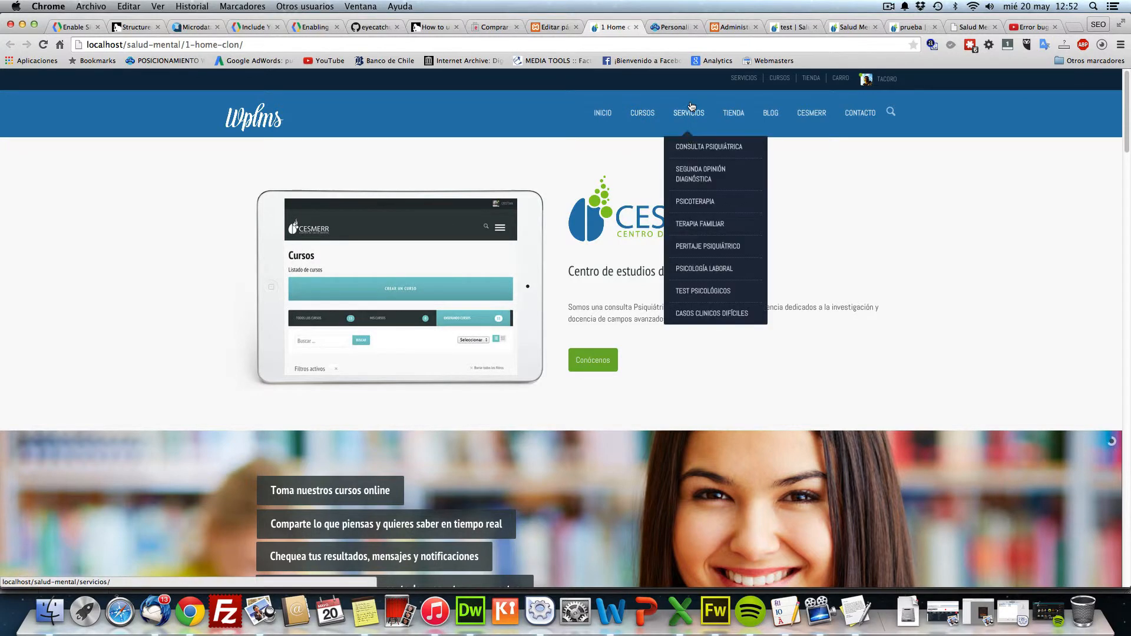
mouse_move(641, 113)
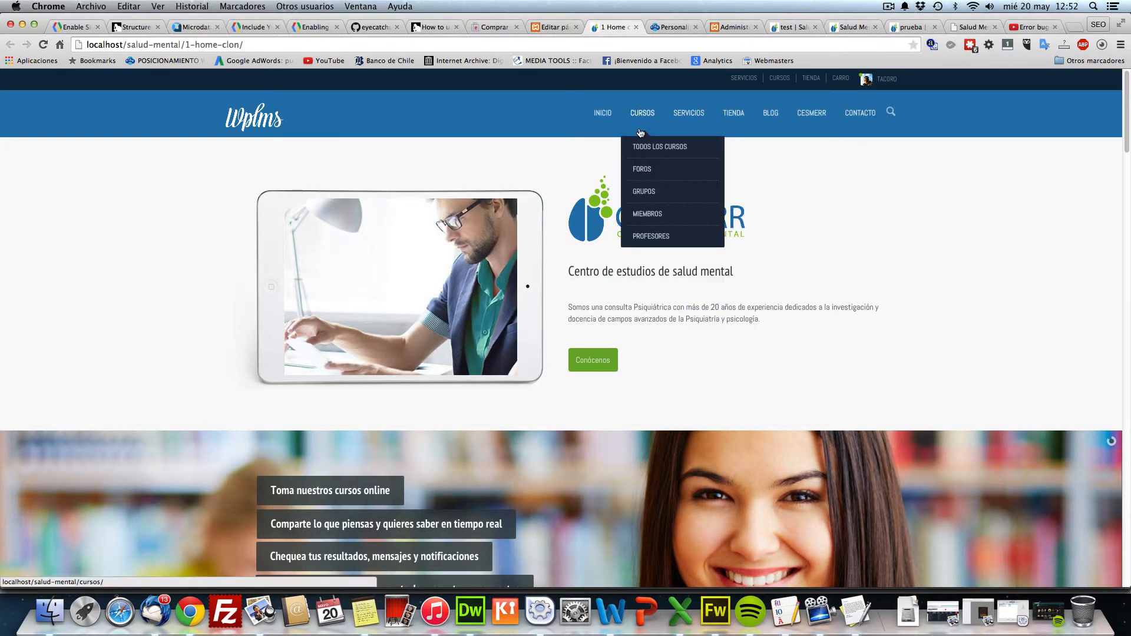